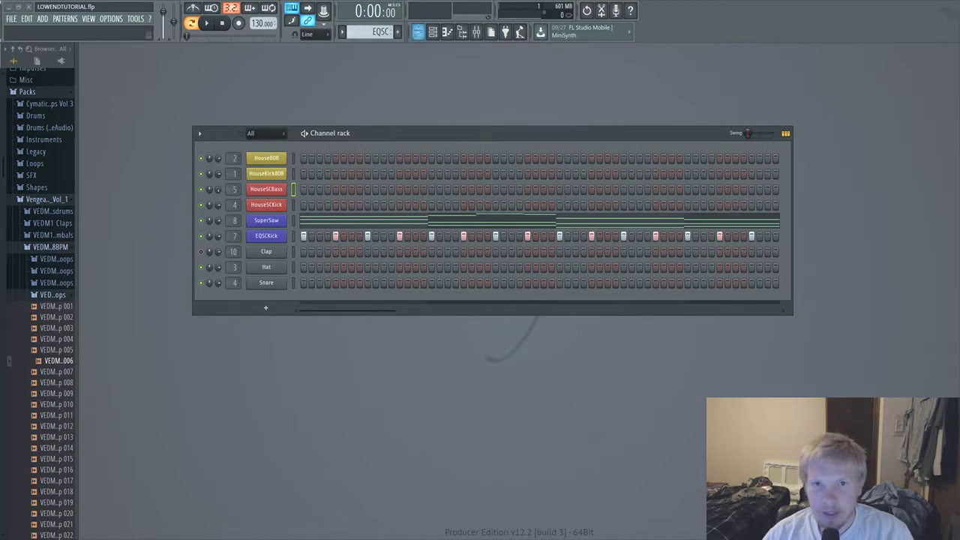
- Bring up the mixer over the channel rack to see the color-coded insert tracks
left_click(267, 157)
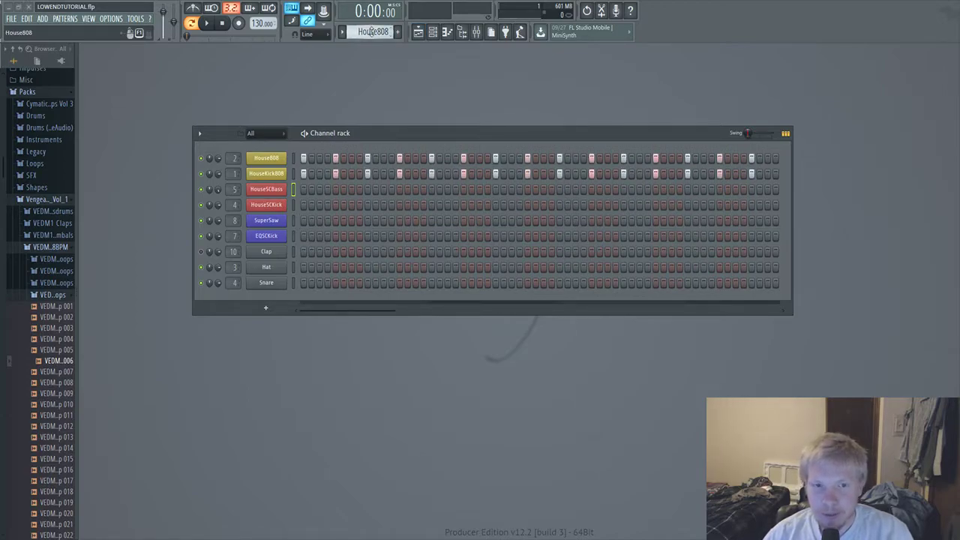
left_click(462, 32)
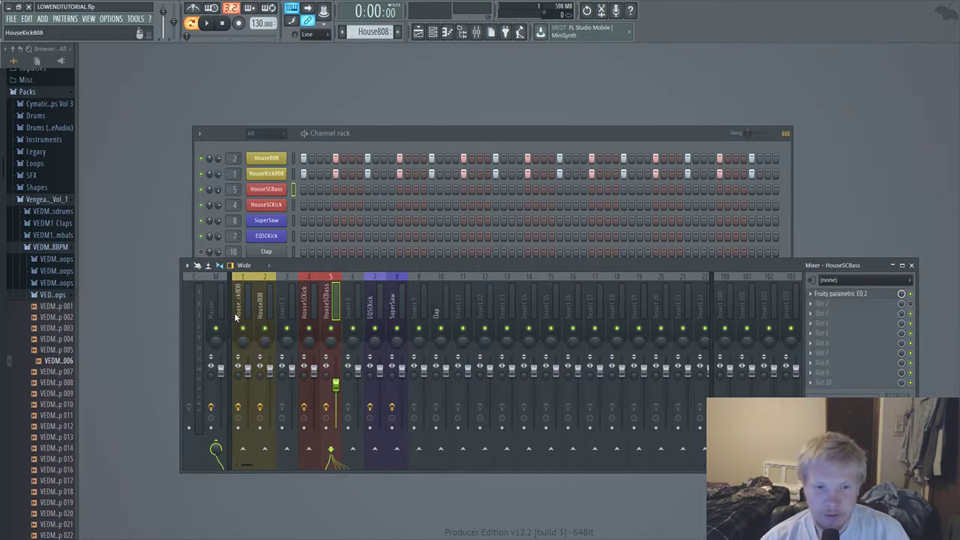
- Select the Master insert and show both of its Fruity Parametric EQ 2 slots
left_click(216, 300)
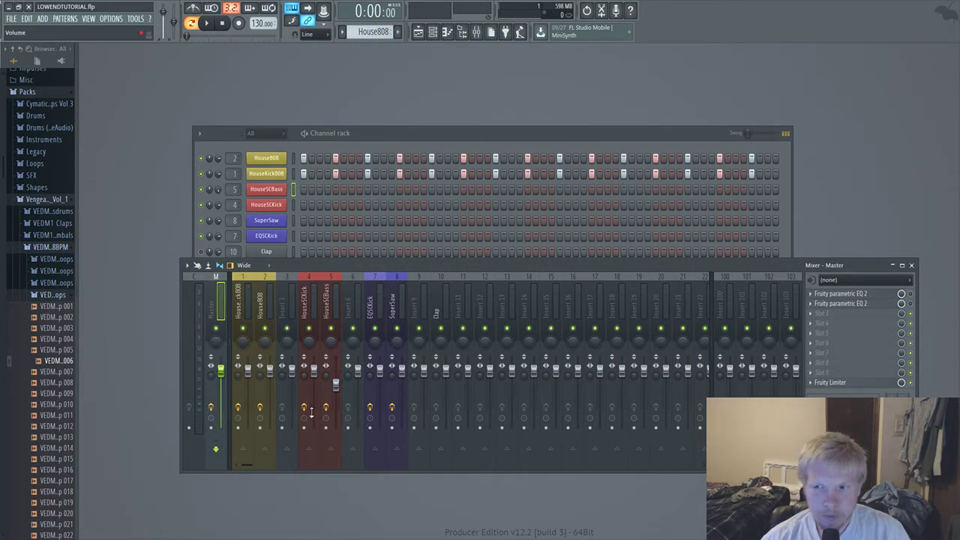
left_click(840, 303)
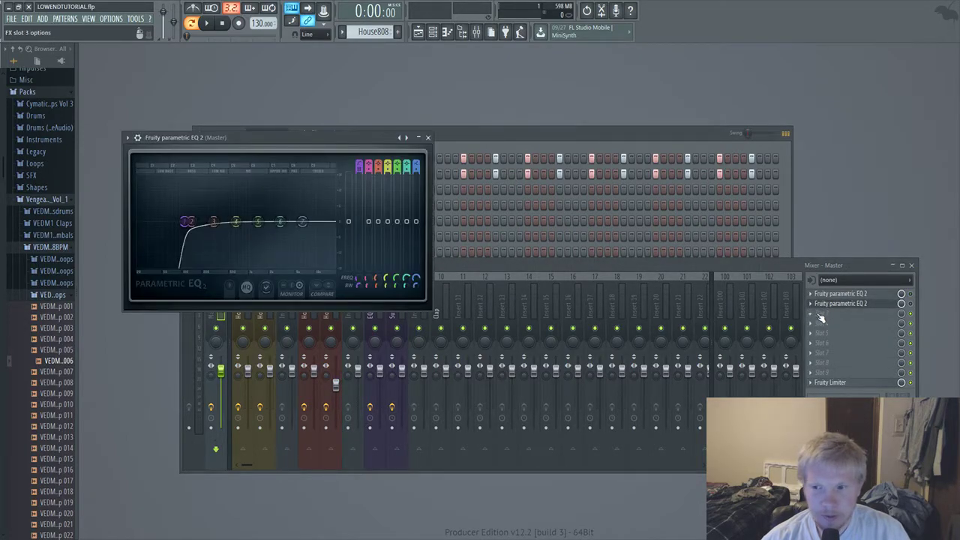
left_click(840, 313)
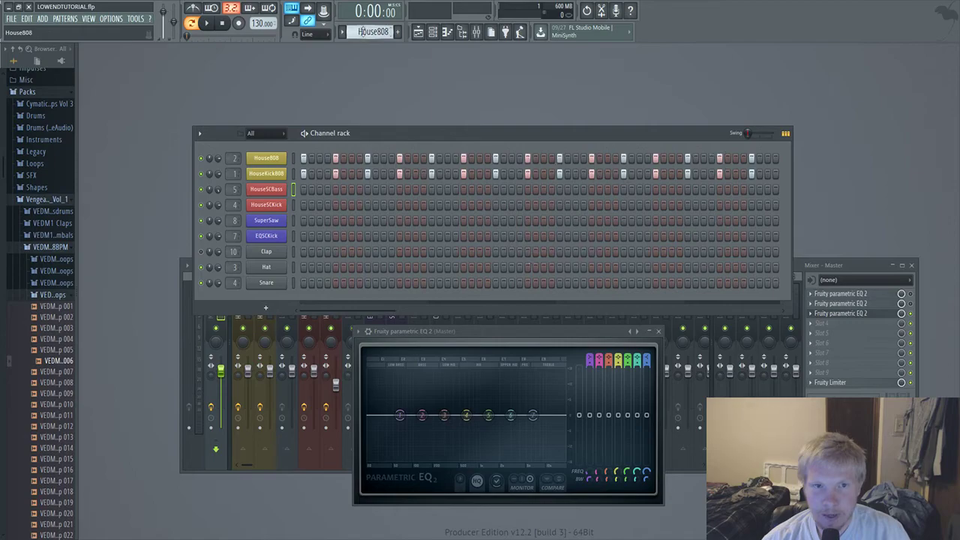
- Switch to the HouseSC pattern and audition the beat through the master EQ
left_click(207, 22)
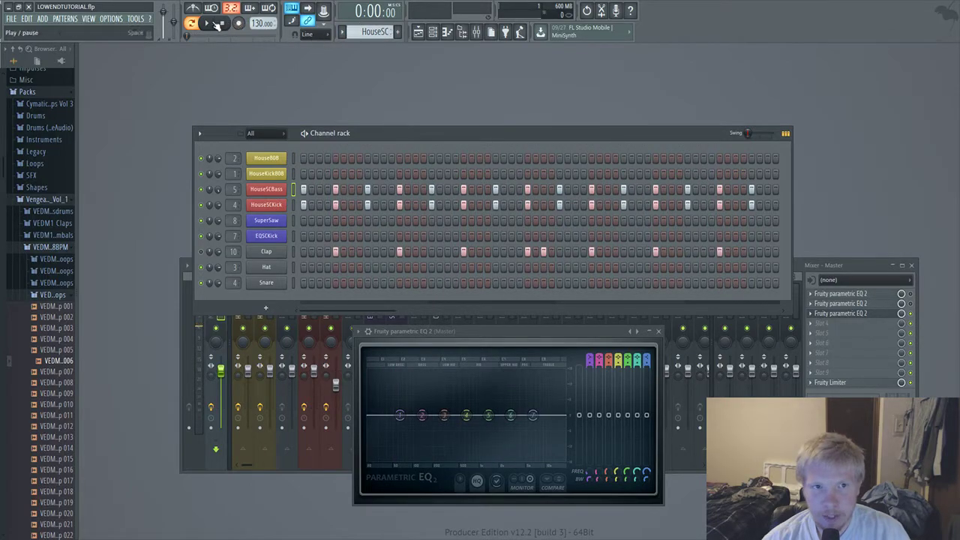
left_click(207, 24)
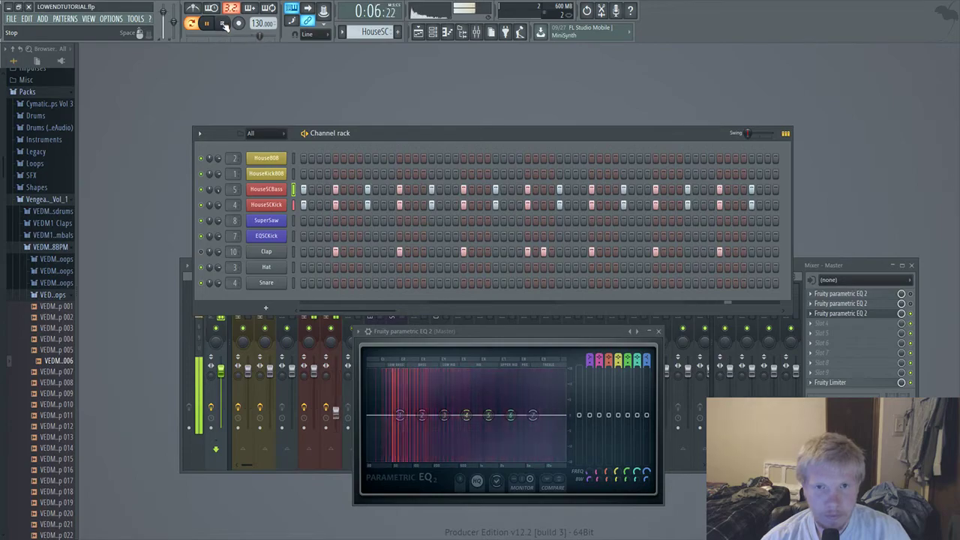
left_click(207, 24)
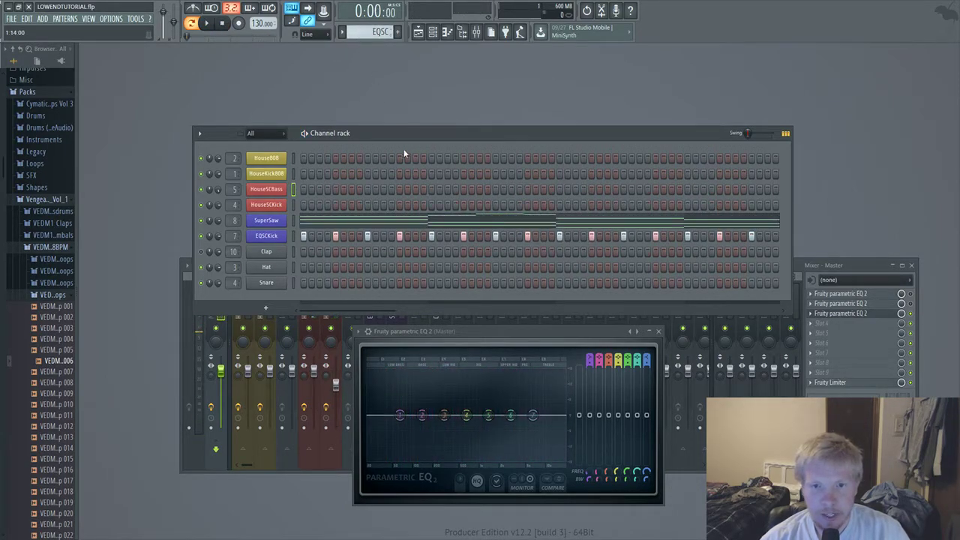
- Show the SuperSaw insert's Parametric EQ 2 and audition the saw's low cut
left_click(267, 219)
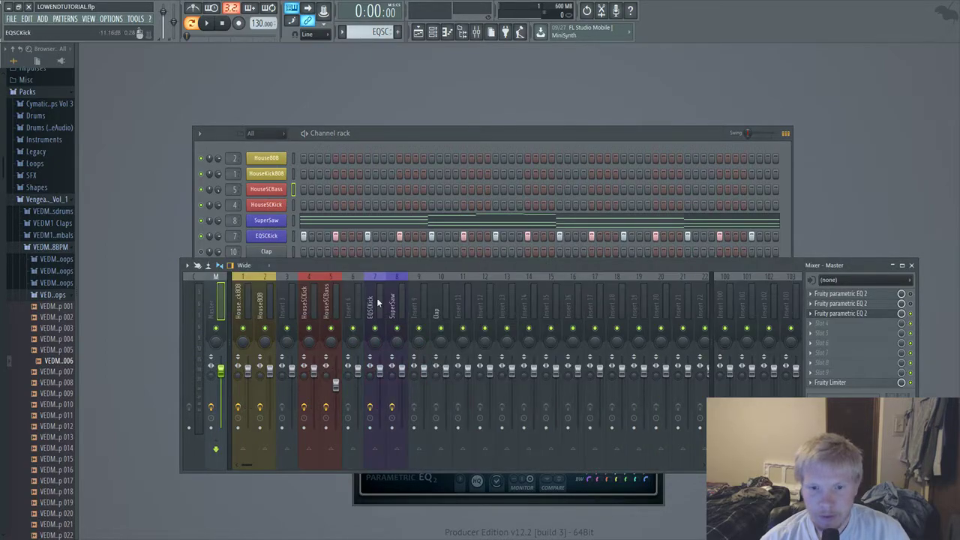
left_click(396, 300)
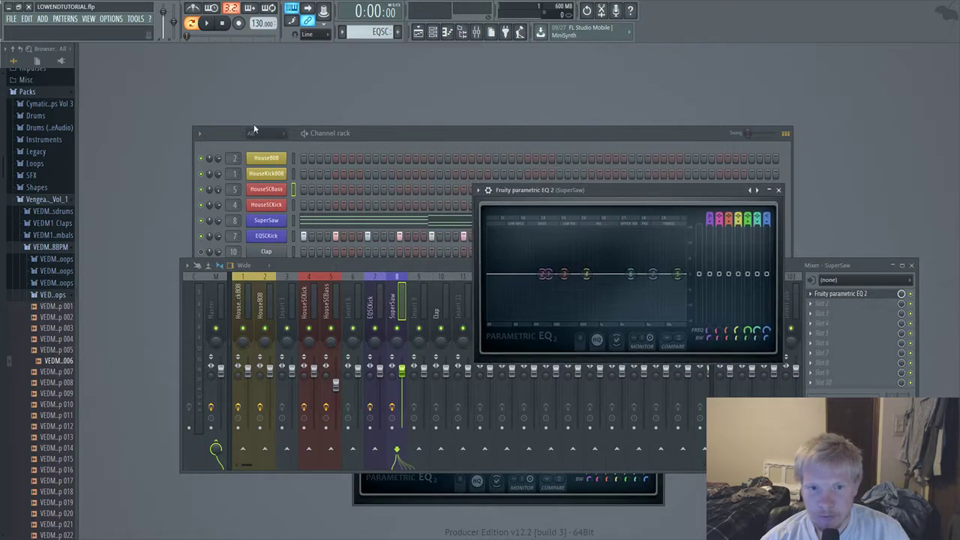
left_click(207, 24)
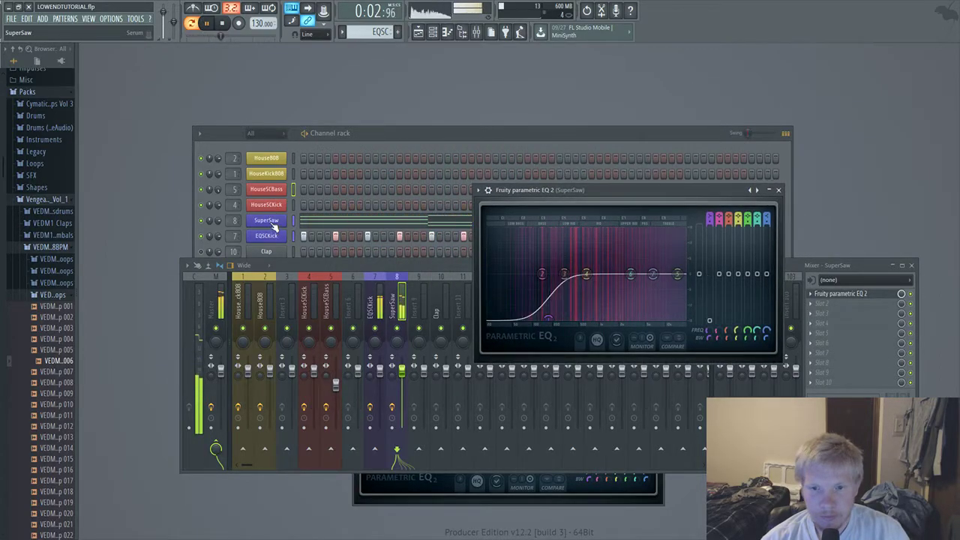
left_click(207, 24)
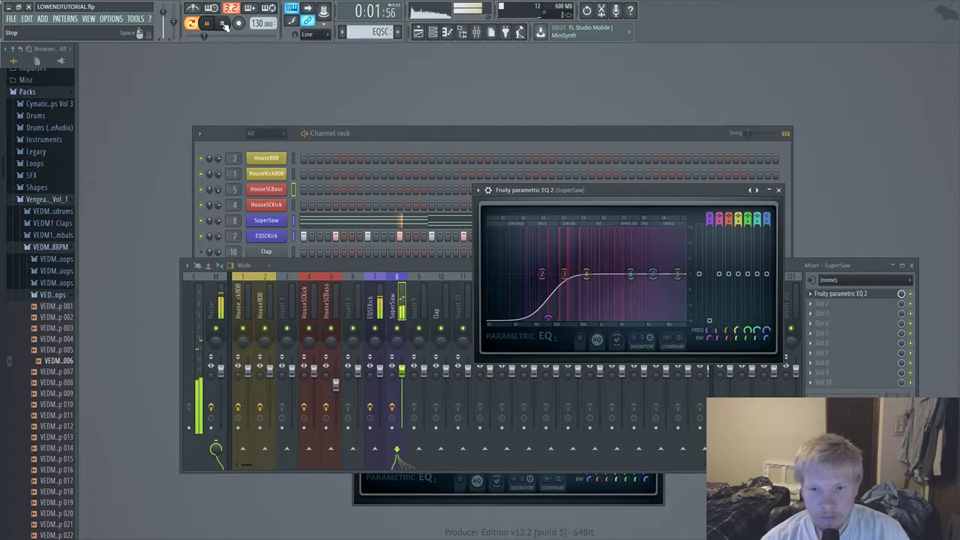
left_click(207, 23)
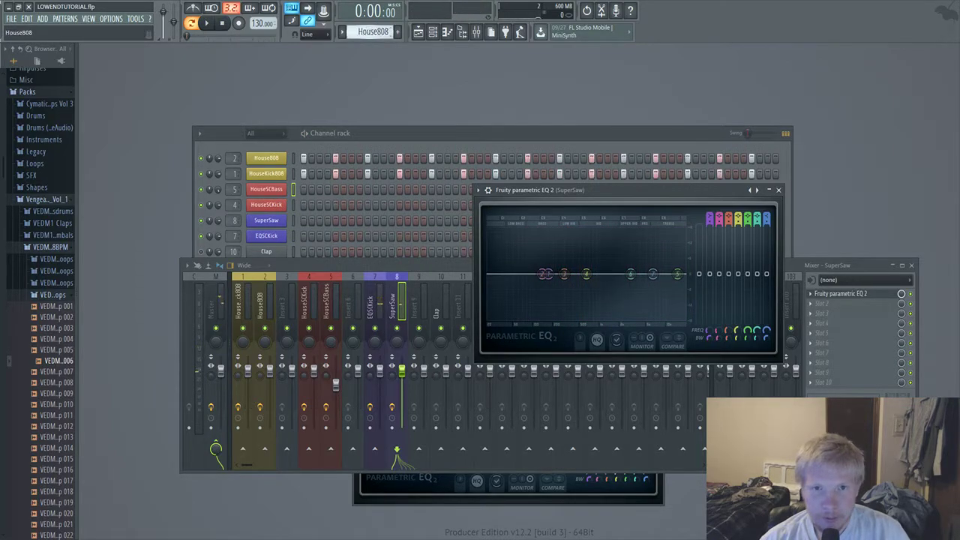
- Inspect House808's 3x Osc and the kick's volume envelope, then audition with the master EQ
left_click(779, 189)
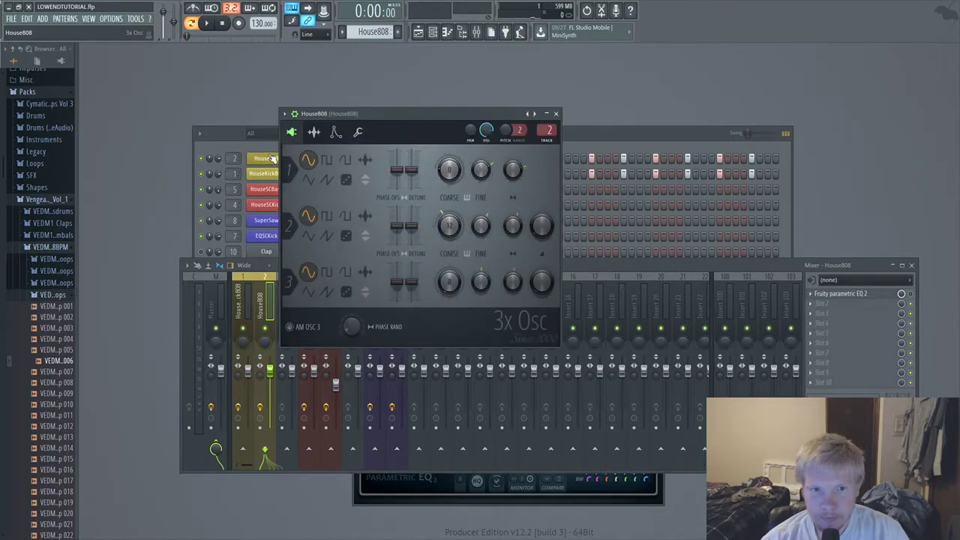
left_click(336, 132)
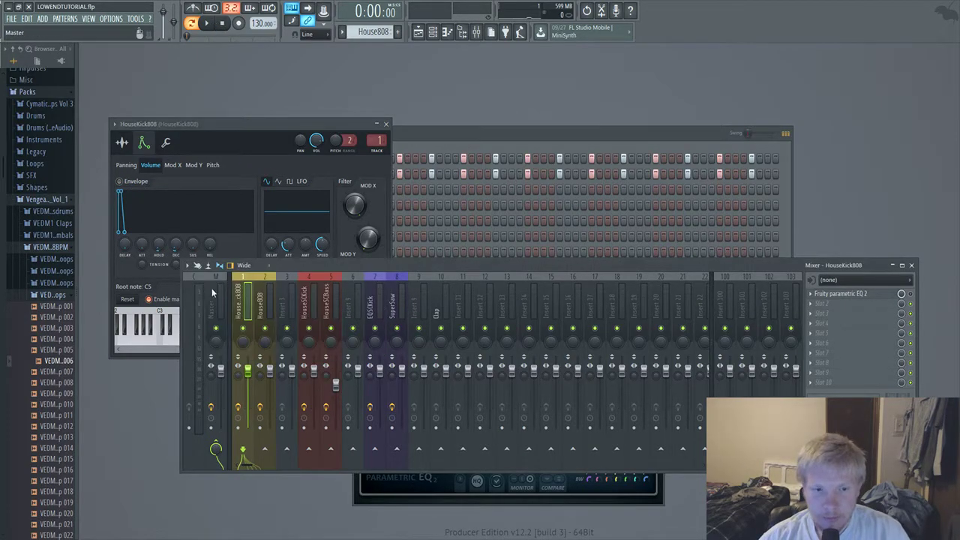
left_click(840, 293)
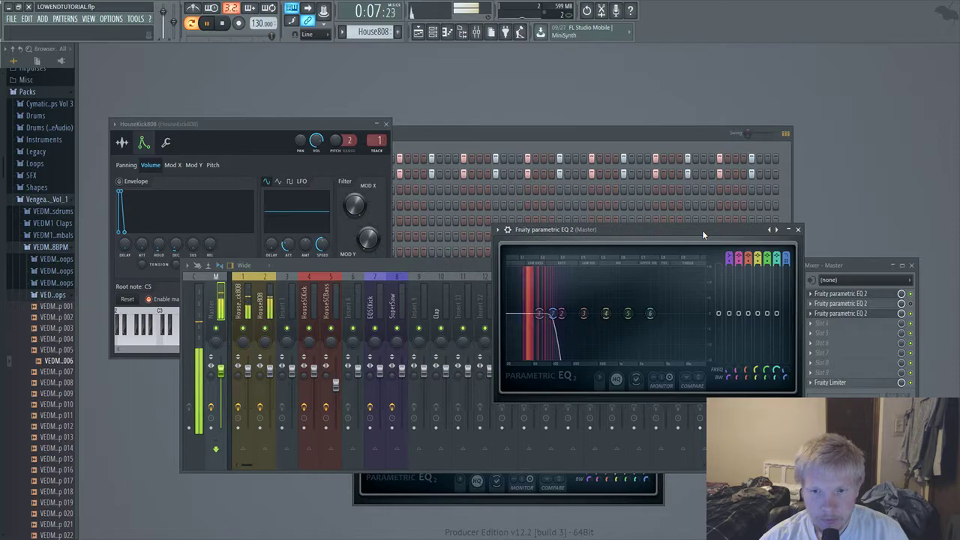
left_click(221, 24)
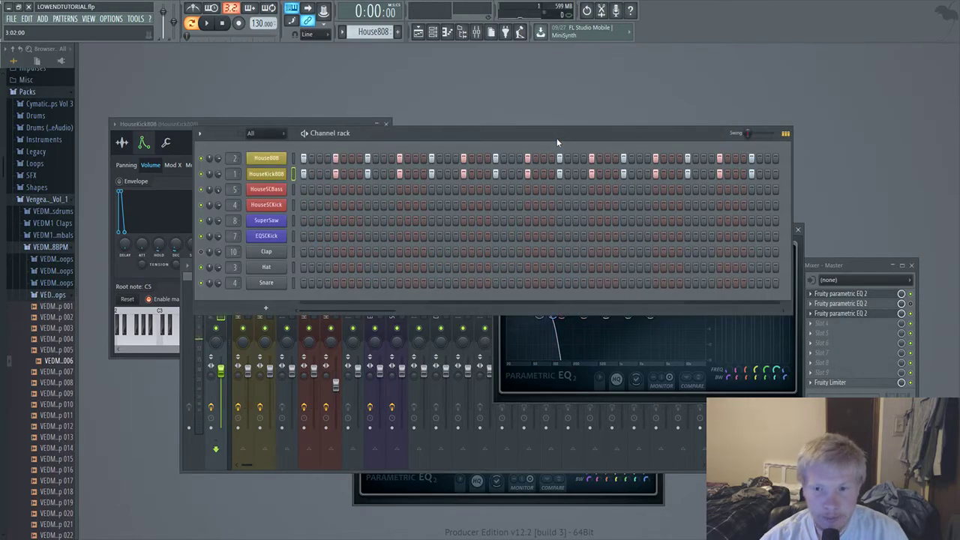
- Review the House808 synth's volume and pitch envelopes in its channel settings
left_click_drag(330, 132, 290, 51)
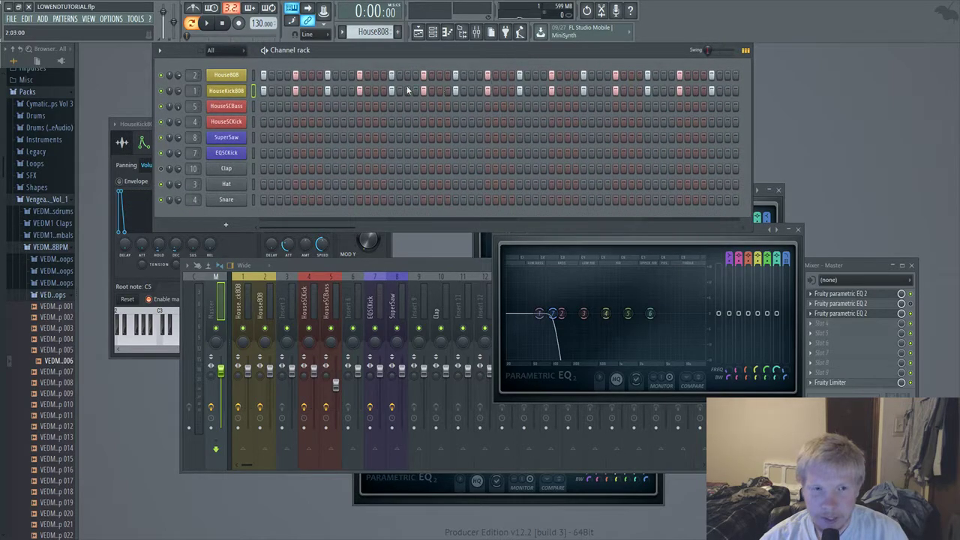
left_click(225, 75)
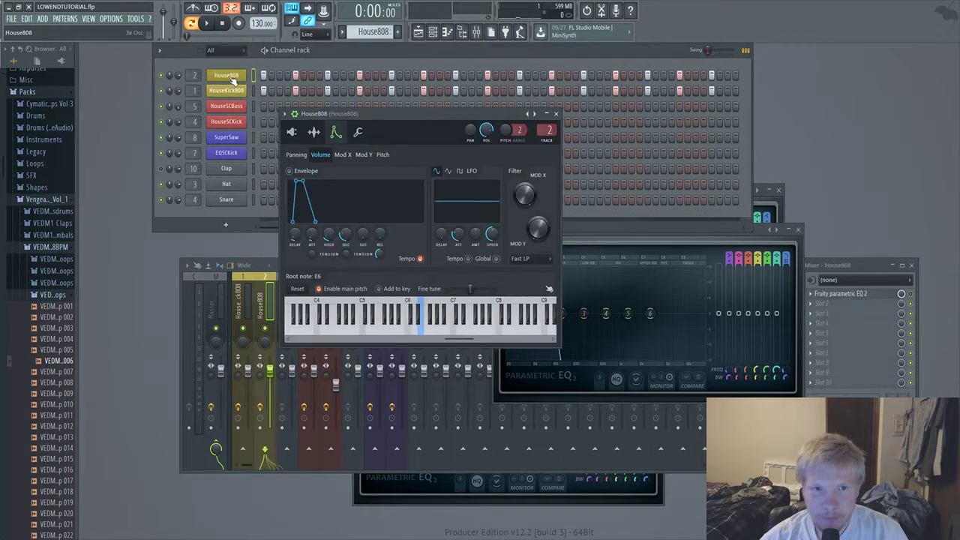
left_click(382, 155)
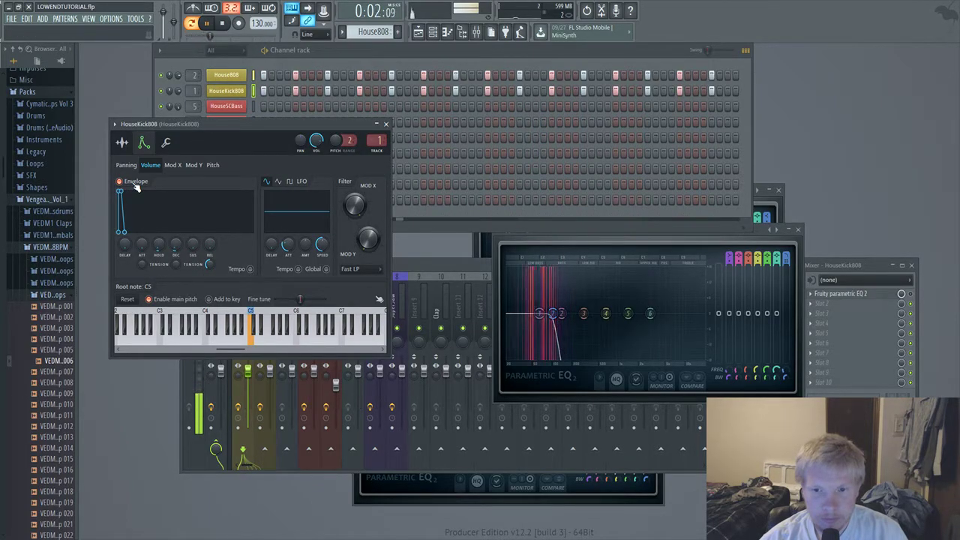
left_click(207, 22)
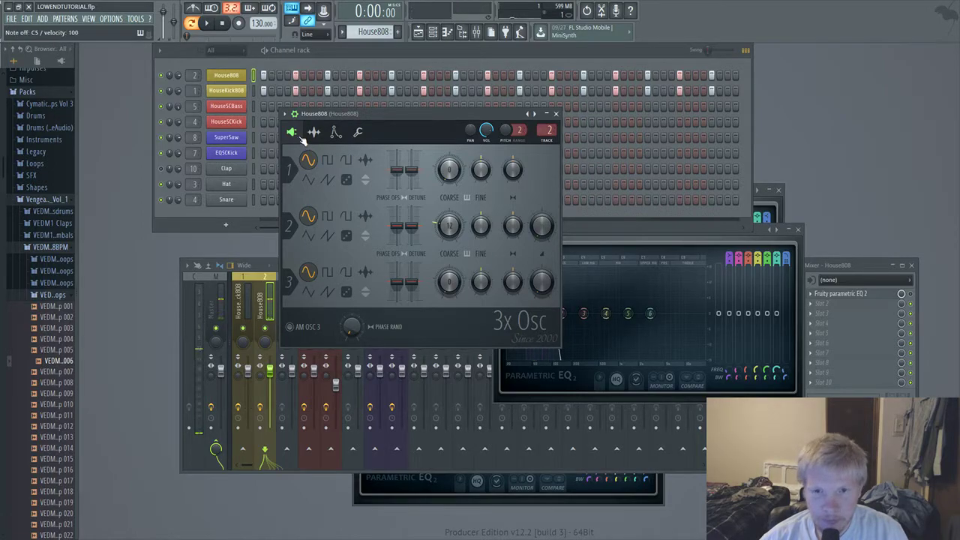
left_click(336, 132)
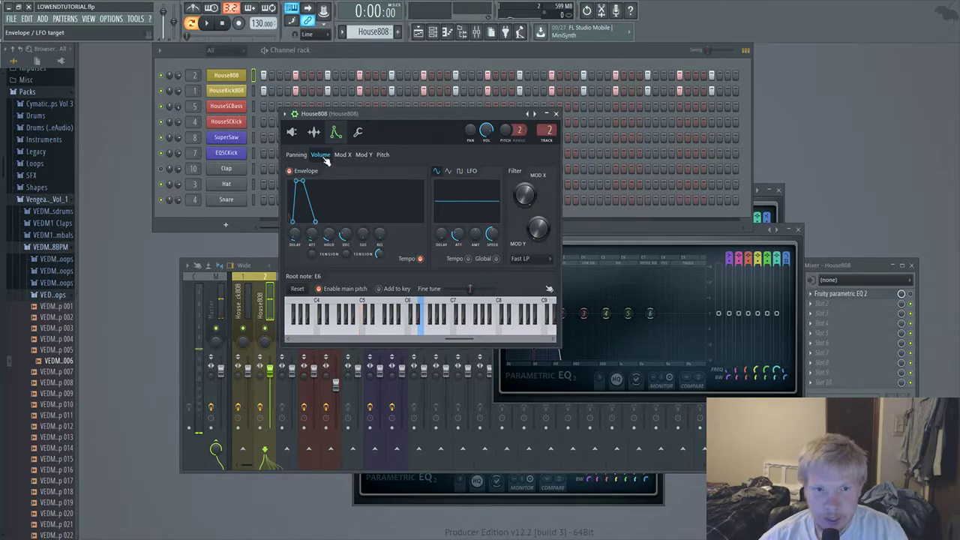
left_click(383, 154)
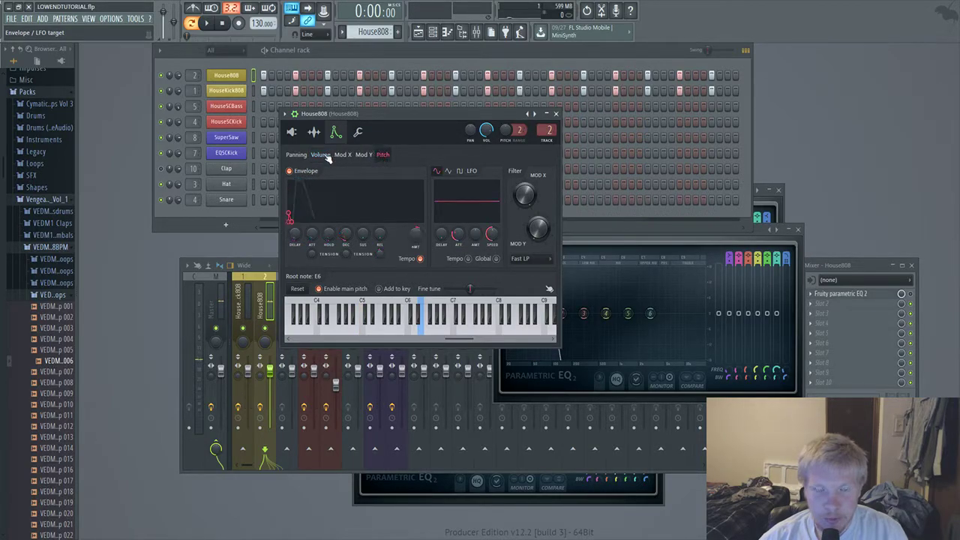
- Check the HouseKick808 sample, volume and pitch envelopes, auditioning the kick
left_click(227, 90)
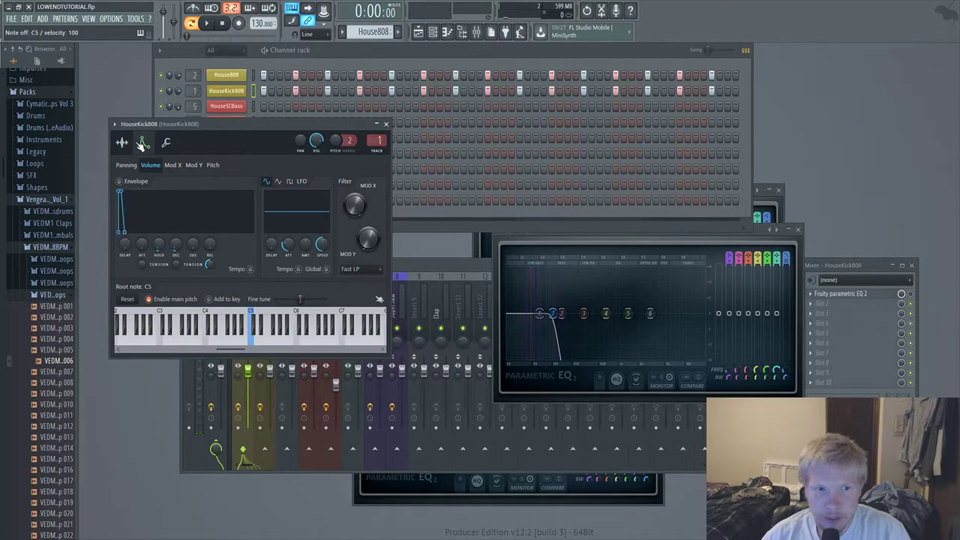
left_click(122, 142)
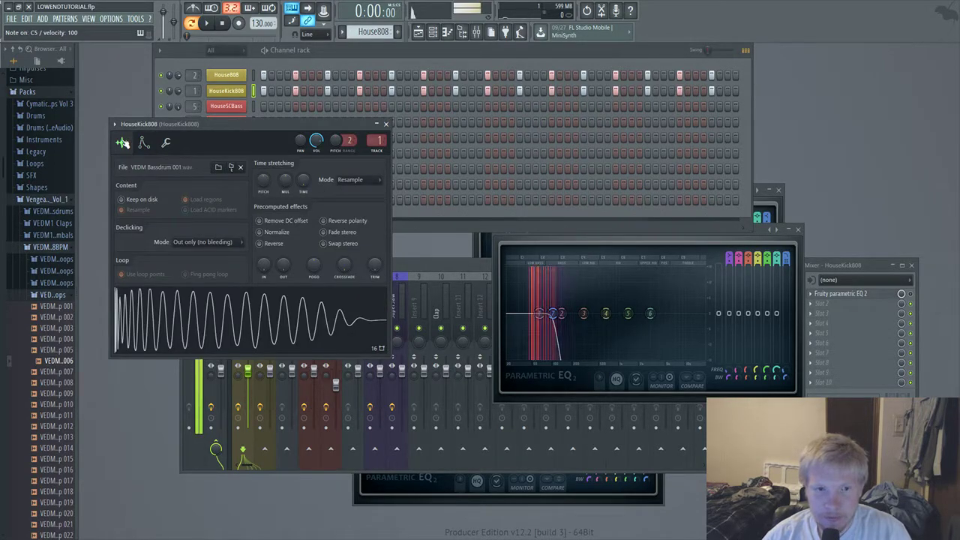
left_click(144, 143)
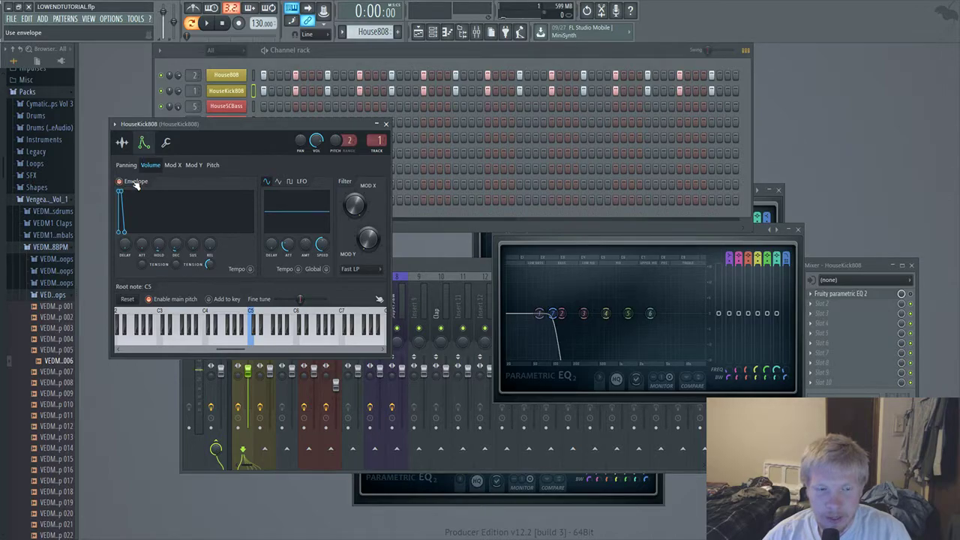
left_click(250, 330)
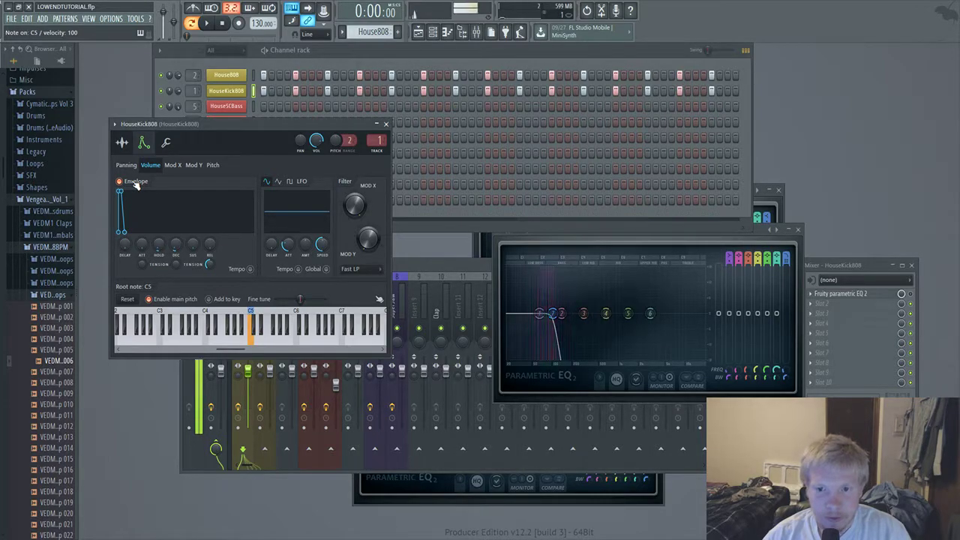
left_click(213, 165)
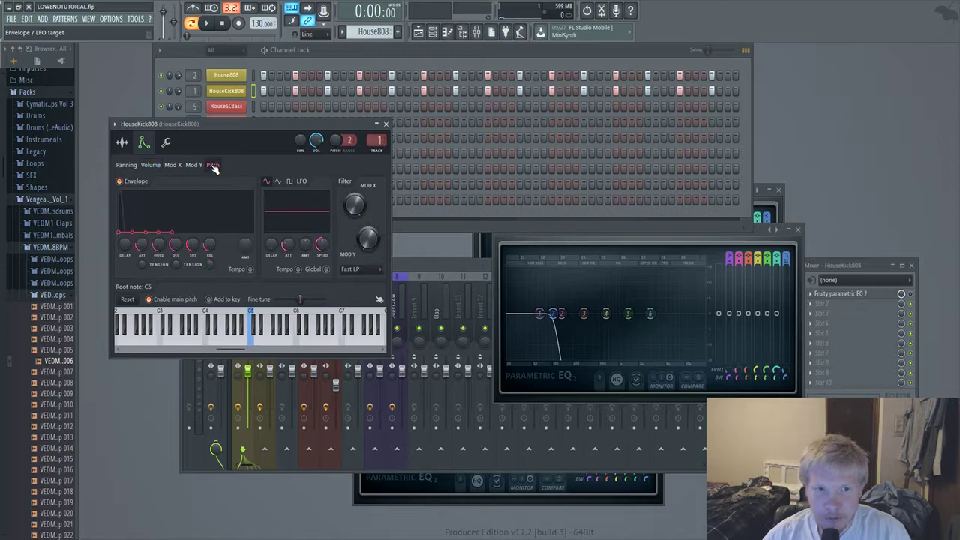
left_click(150, 163)
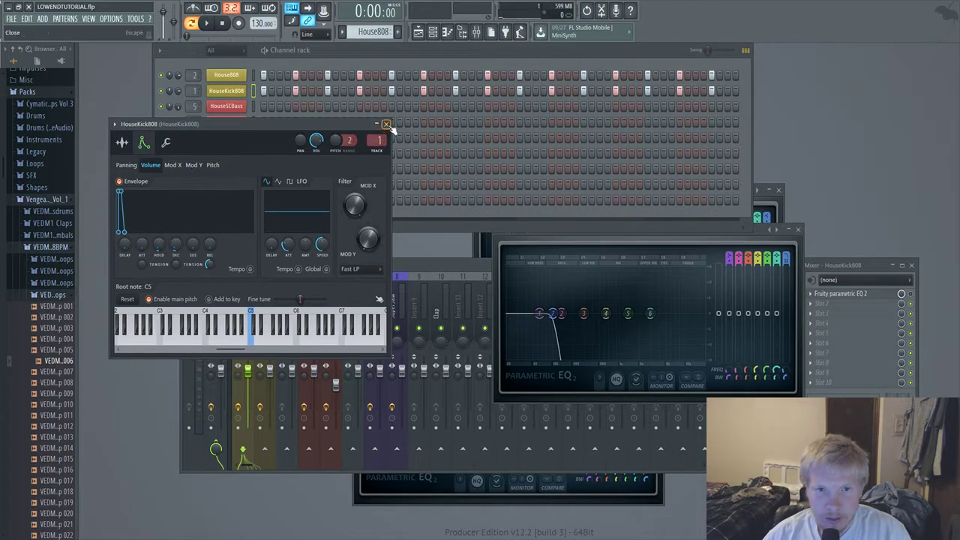
left_click(386, 123)
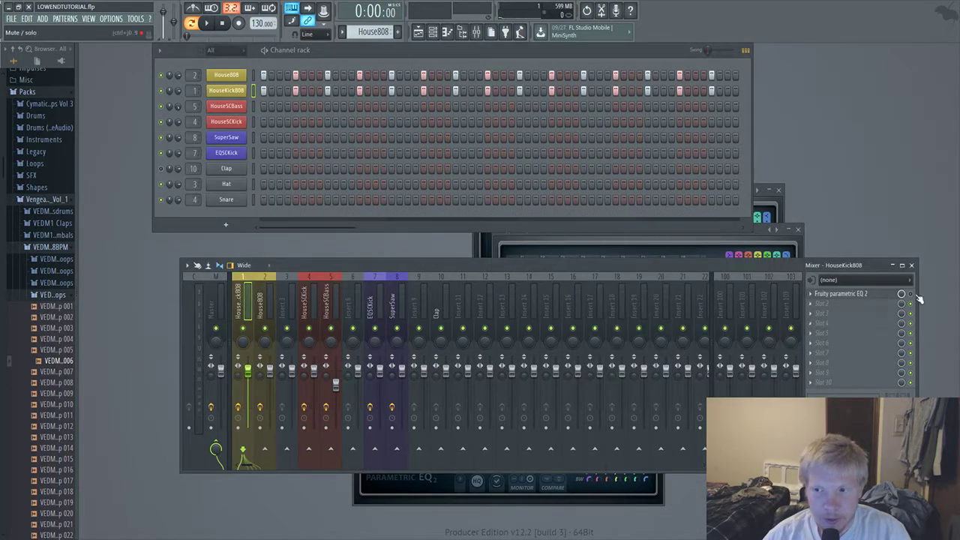
- High-pass House808's insert Parametric EQ 2 by pulling up the low band, then close it
left_click(840, 292)
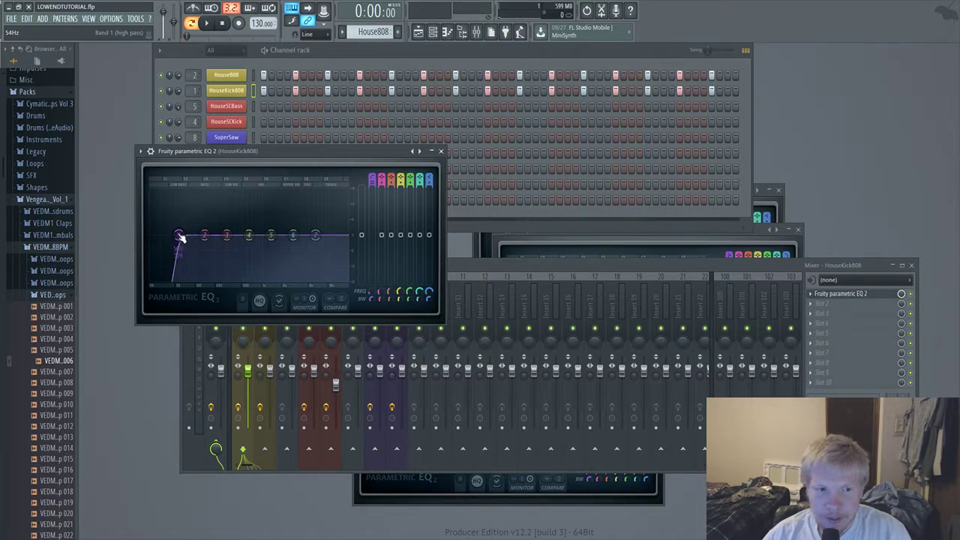
left_click_drag(178, 237, 178, 237)
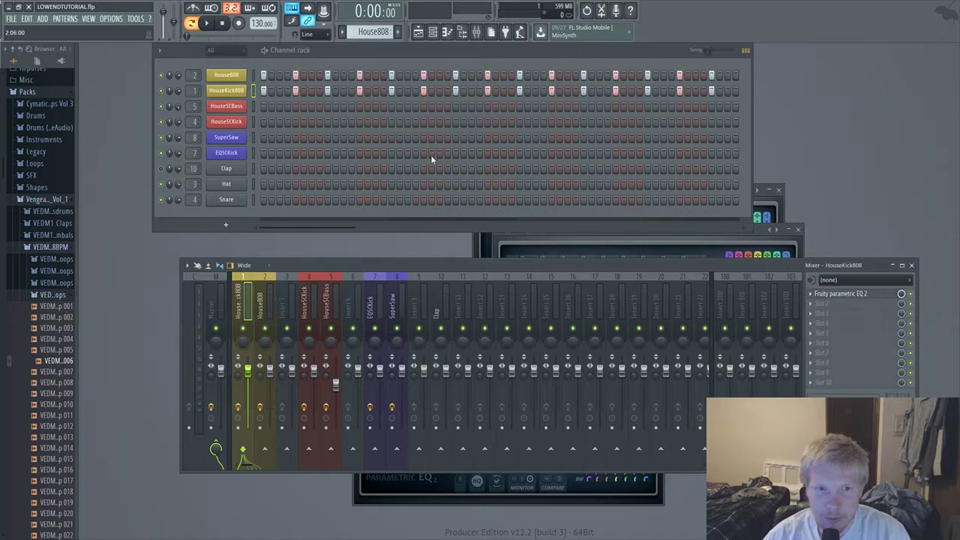
left_click(264, 300)
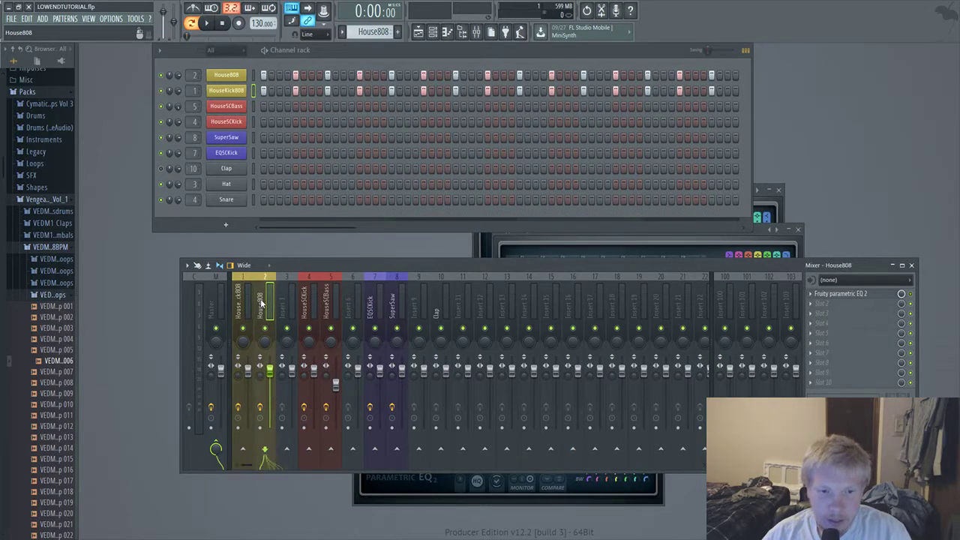
- Reshape the House808 volume envelope's attack and hold times in its channel settings
left_click(226, 75)
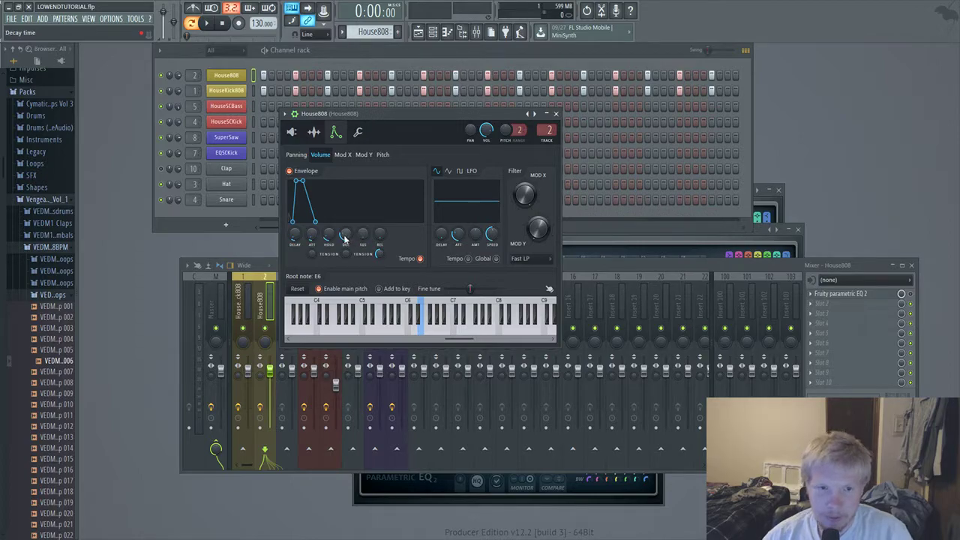
mouse_move(297, 240)
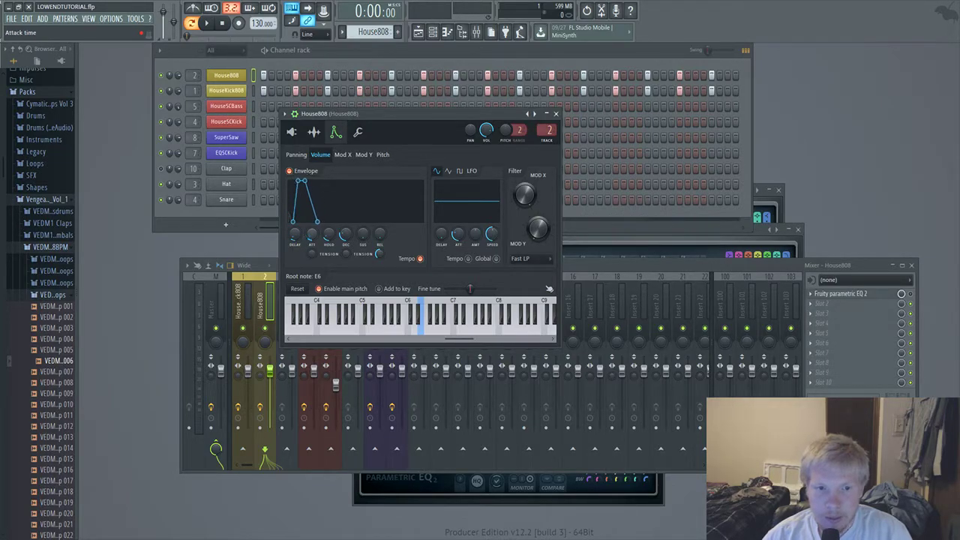
left_click(226, 90)
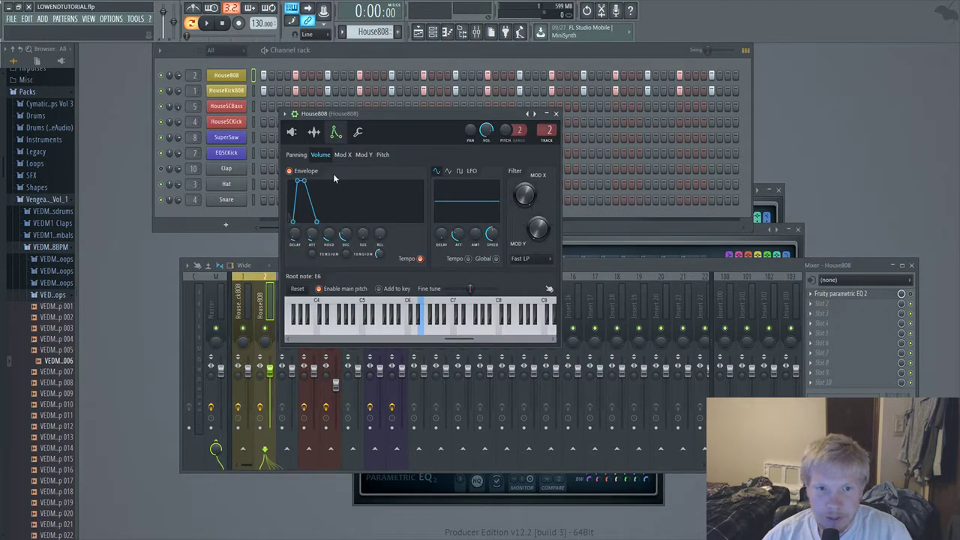
mouse_move(279, 267)
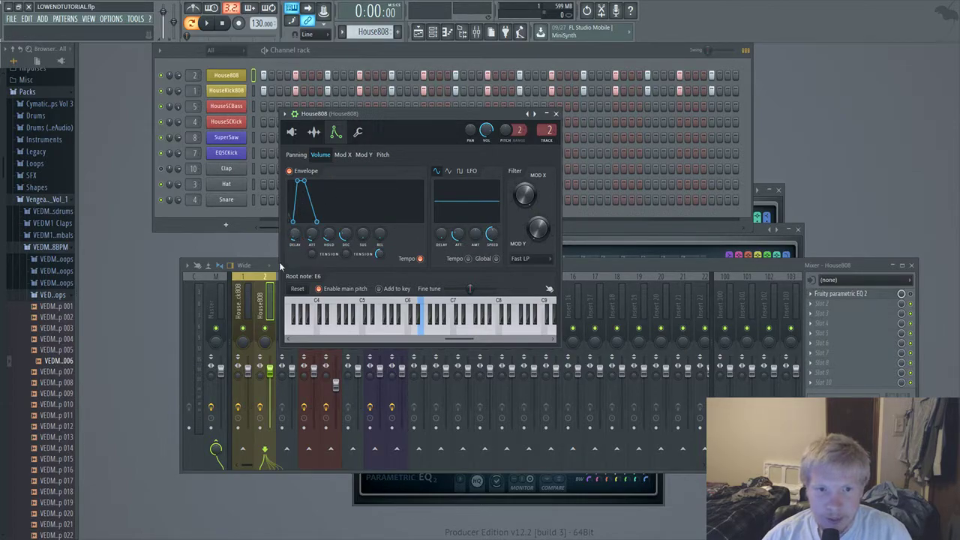
mouse_move(294, 237)
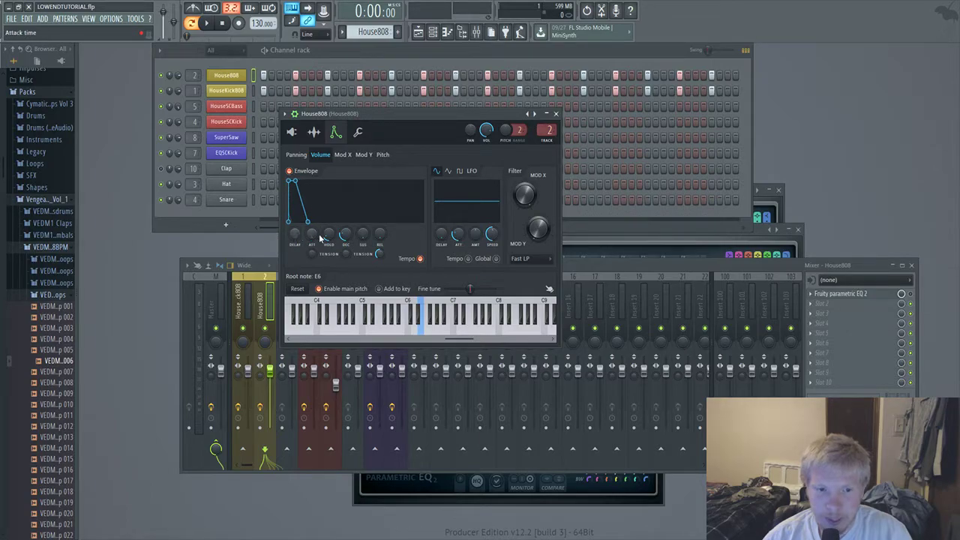
mouse_move(328, 237)
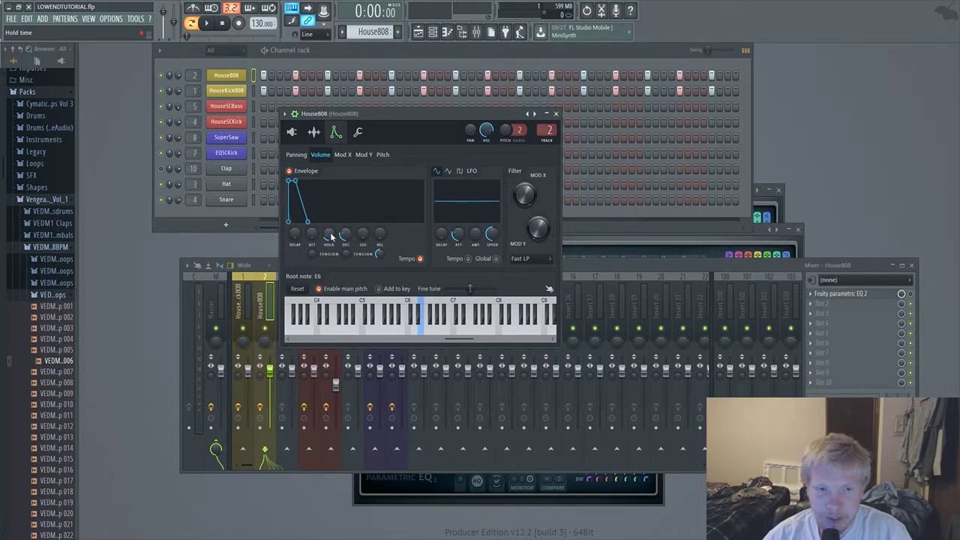
left_click(207, 23)
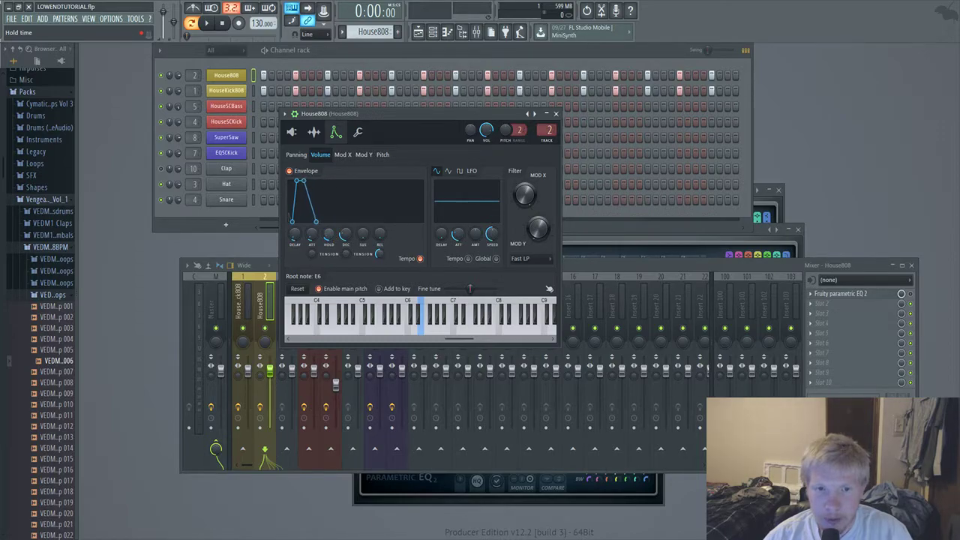
- Shape a pitch envelope drop on the House808 bass and audition it
left_click(382, 154)
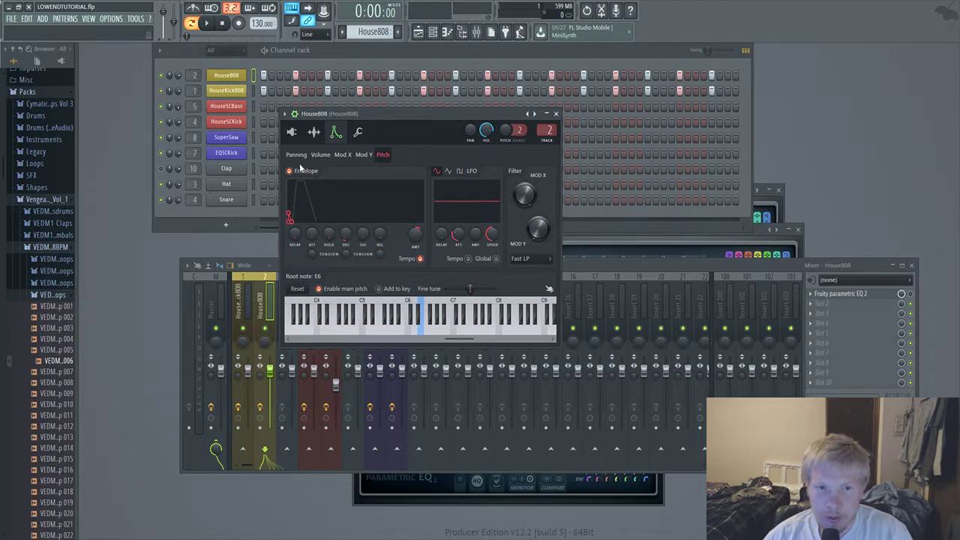
left_click(321, 155)
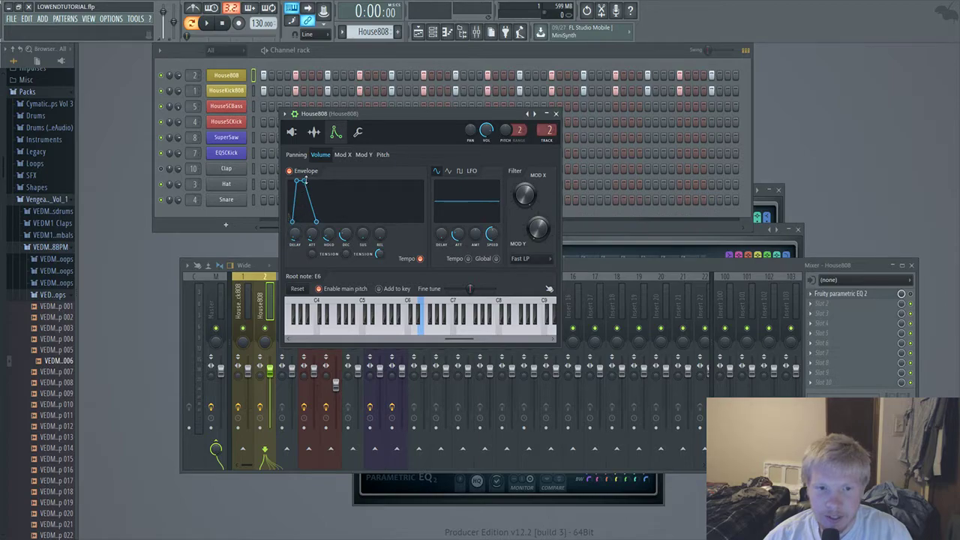
left_click(383, 155)
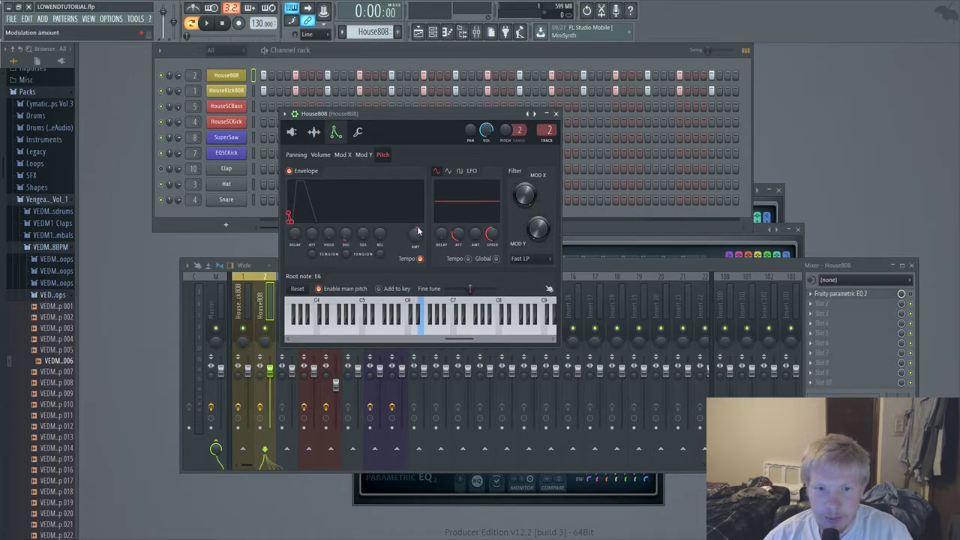
mouse_move(375, 228)
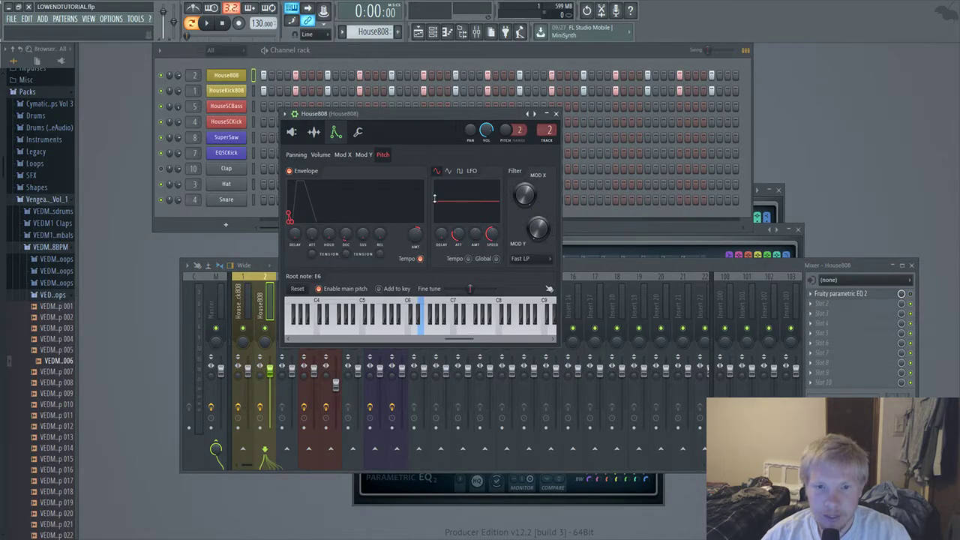
left_click(207, 22)
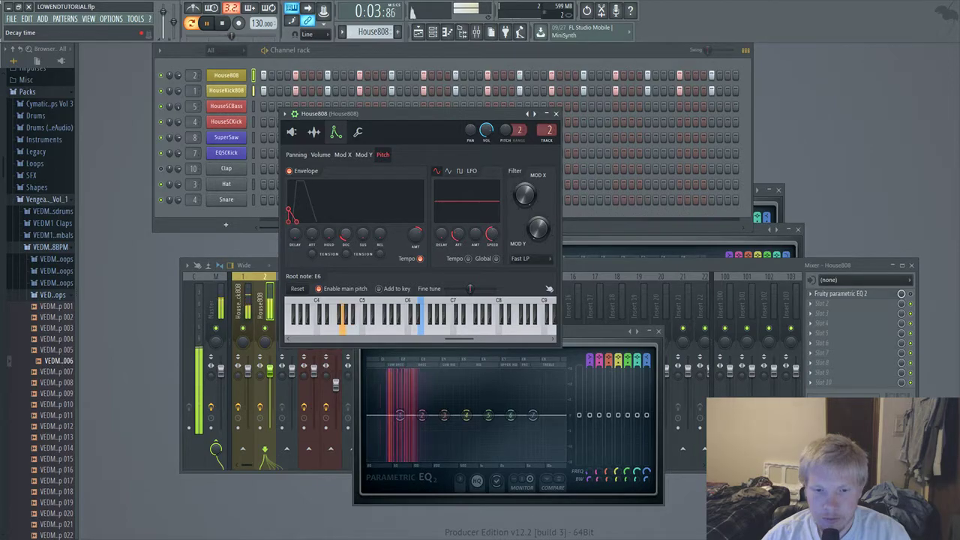
- Play the HouseSC pattern and select the Master insert to watch the low end
left_click(220, 22)
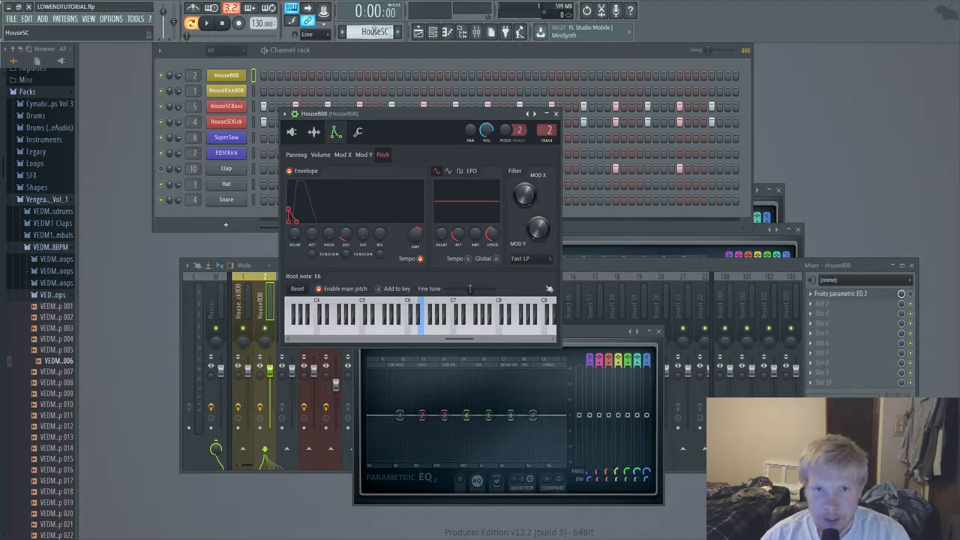
left_click(555, 114)
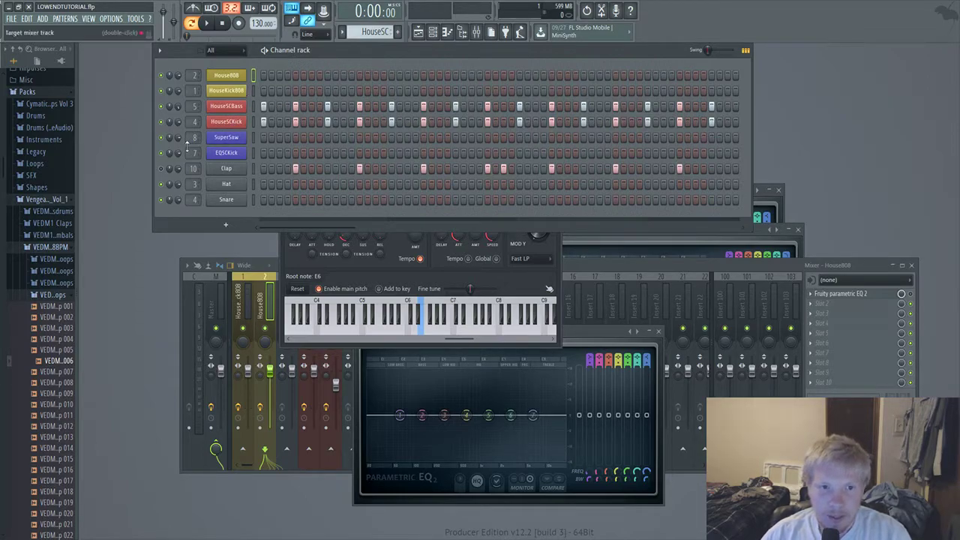
left_click(227, 105)
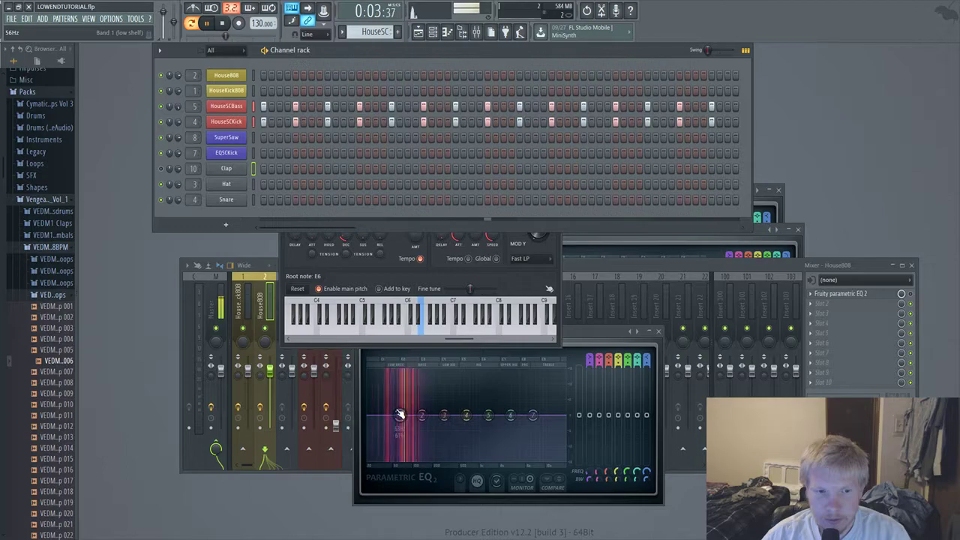
left_click(216, 277)
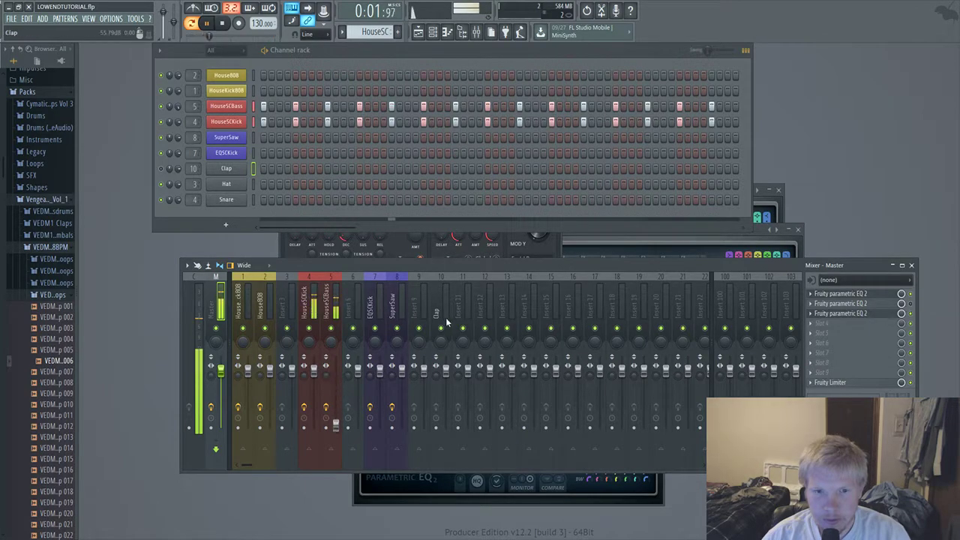
- View the HouseSCKick and HouseSCBass channel settings, then show HouseSCKick's insert EQ 2
left_click(840, 292)
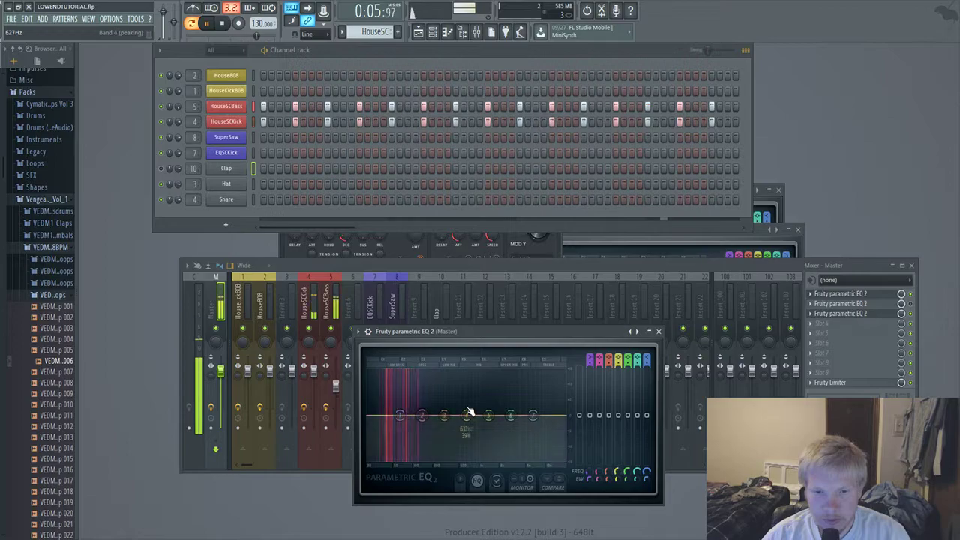
left_click(220, 23)
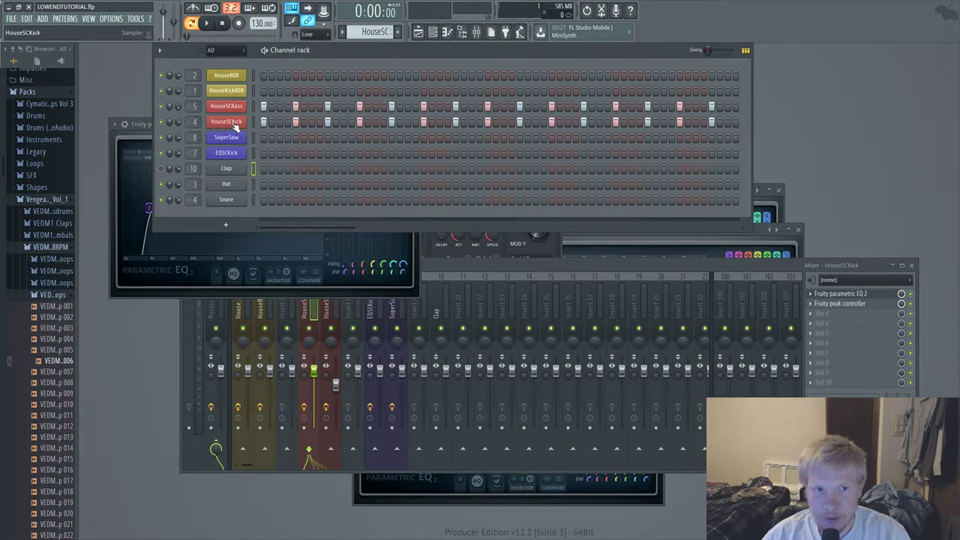
left_click(226, 122)
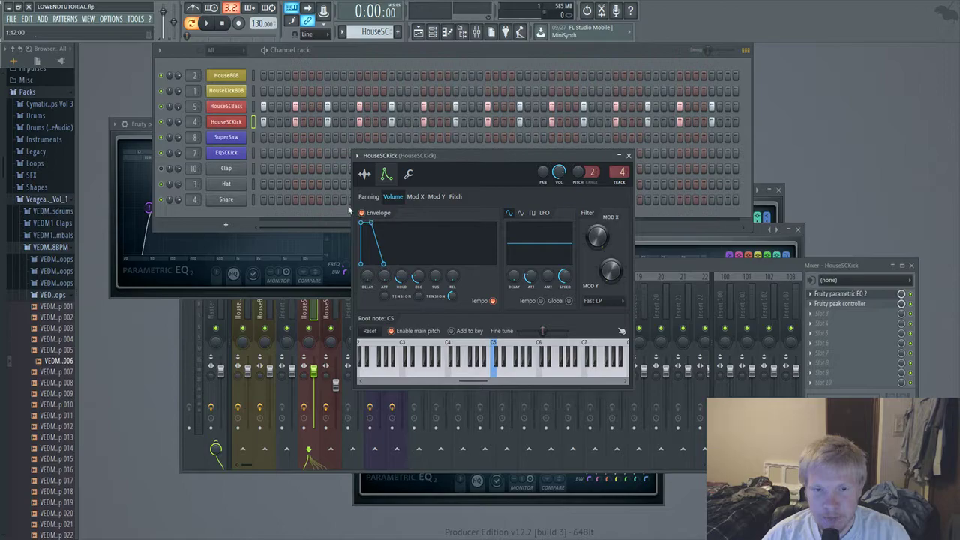
mouse_move(417, 278)
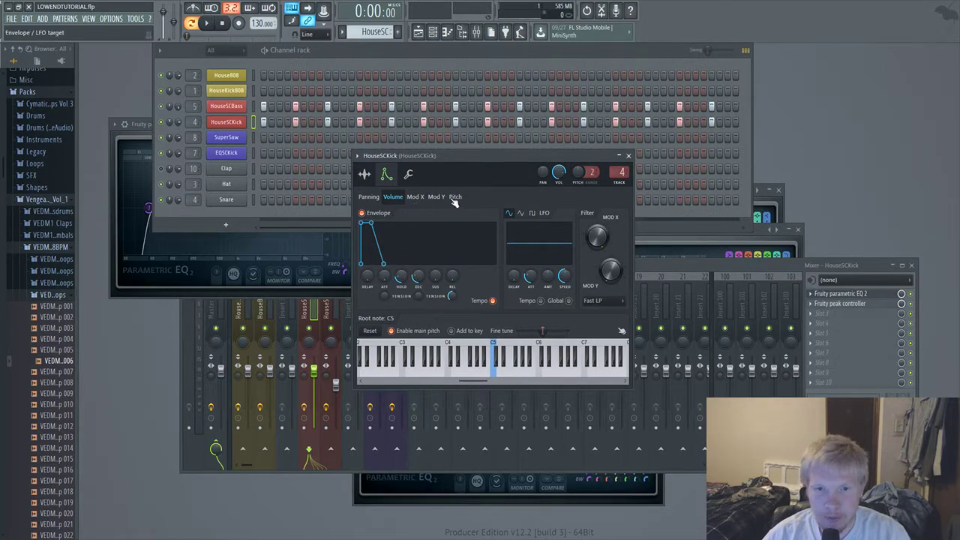
left_click(227, 105)
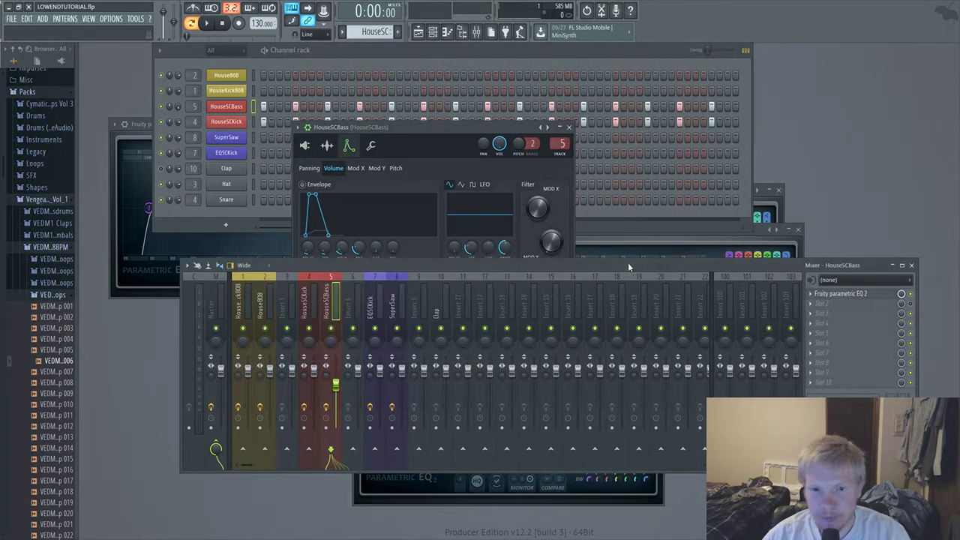
left_click(309, 300)
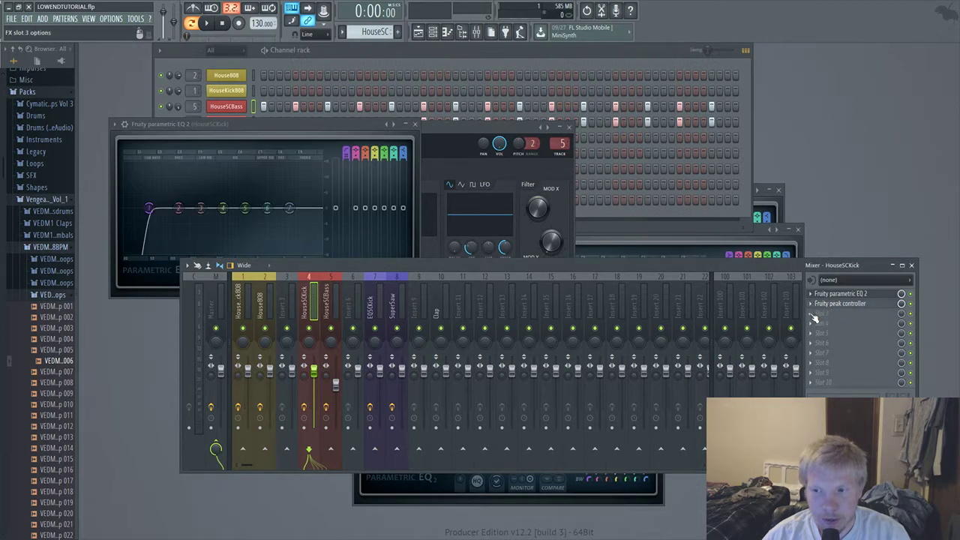
- Load and show a second Fruity Peak Controller on the HouseSCKick insert
left_click(840, 314)
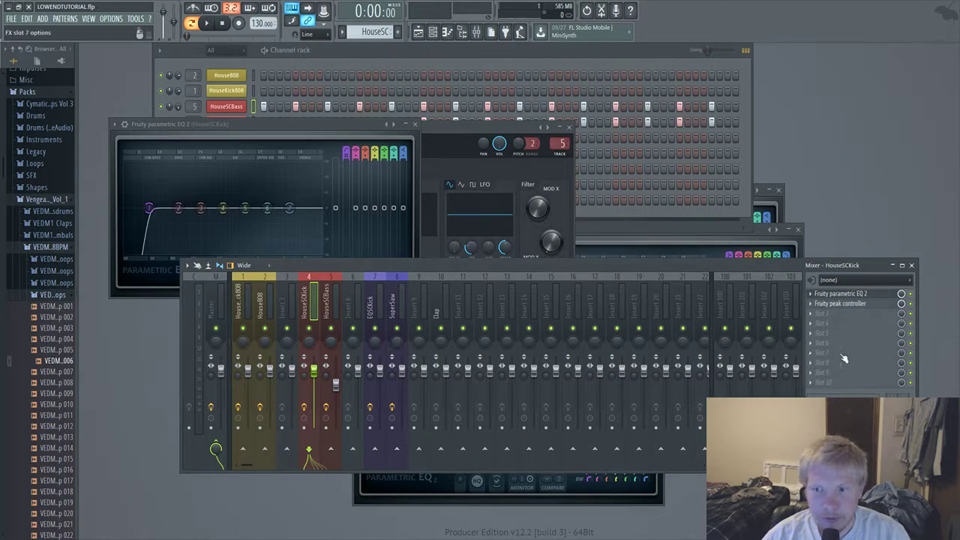
left_click(840, 303)
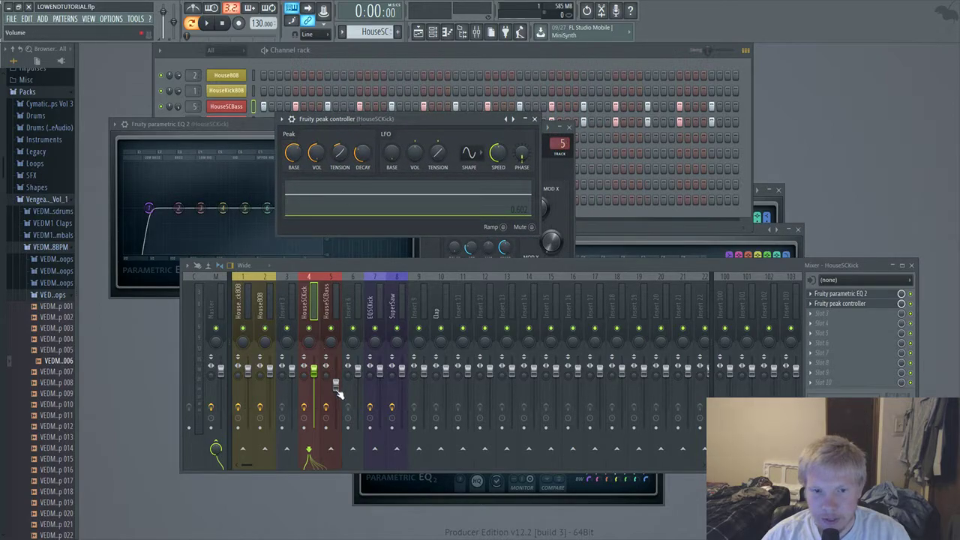
mouse_move(780, 315)
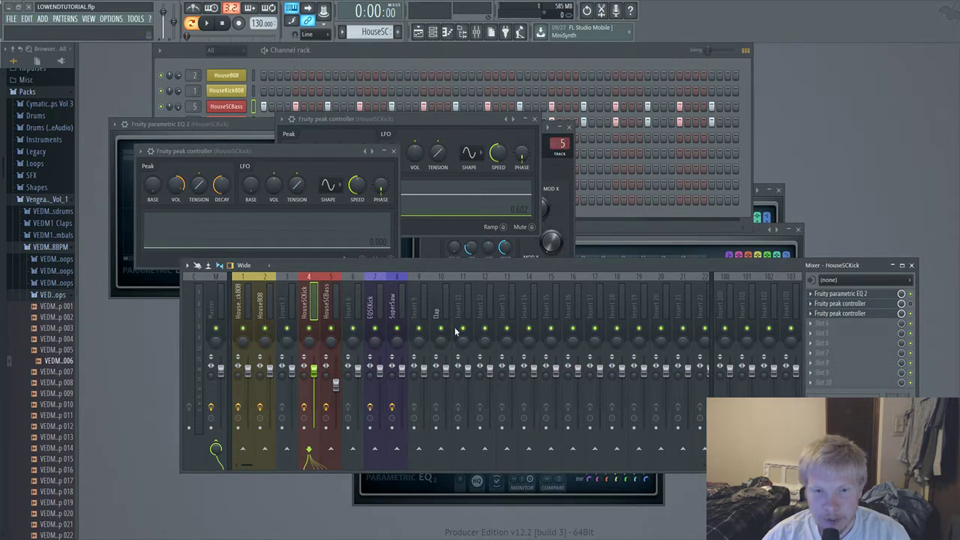
mouse_move(472, 282)
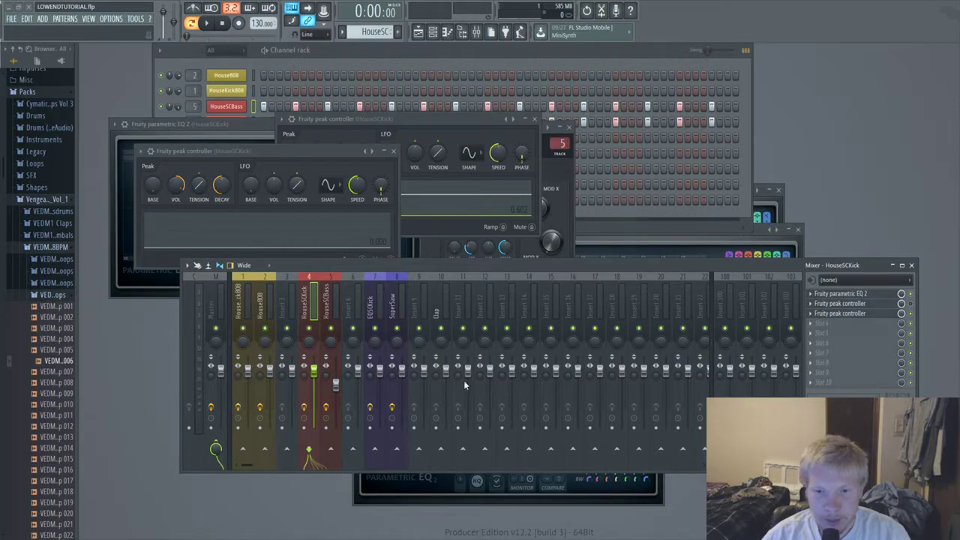
mouse_move(480, 396)
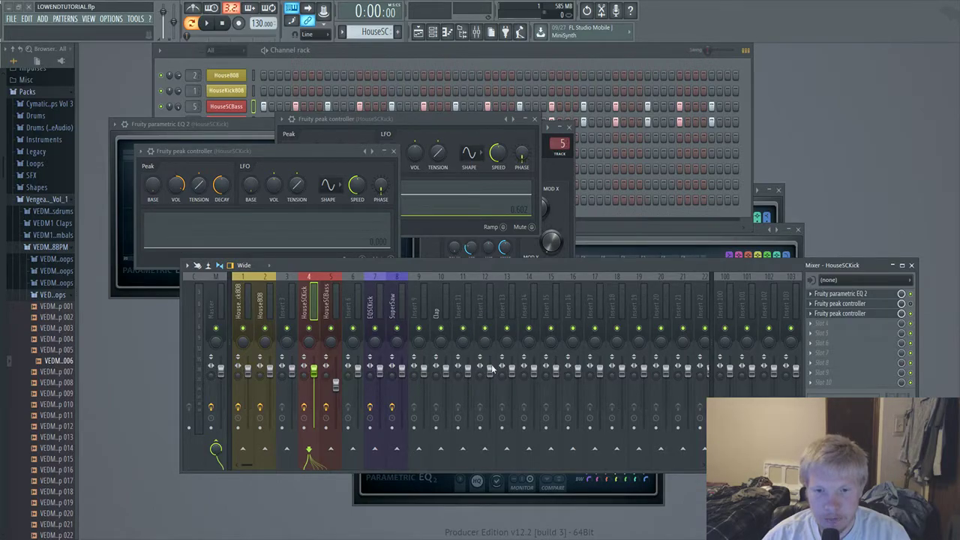
- Tune the kick Peak Controller's base level and decay against the playing groove
left_click(207, 24)
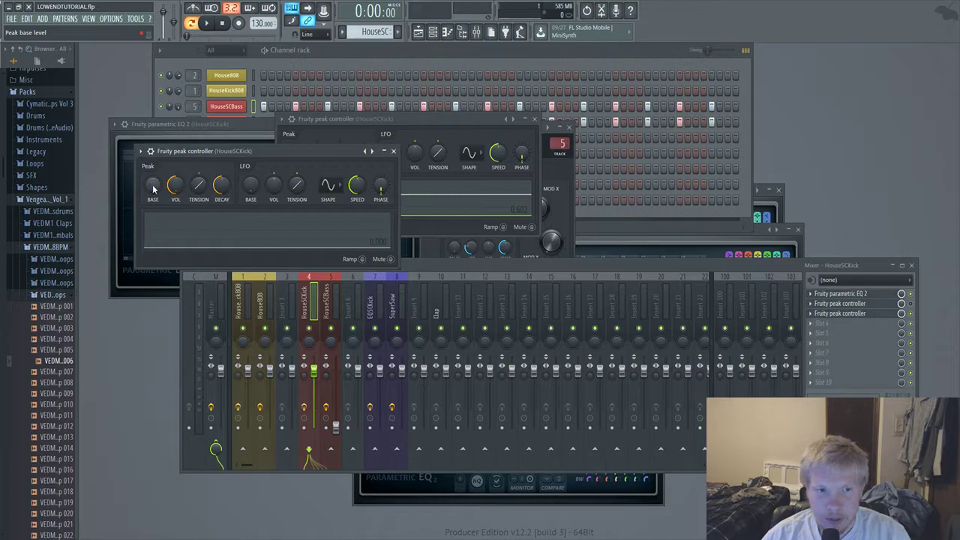
left_click_drag(153, 186, 153, 177)
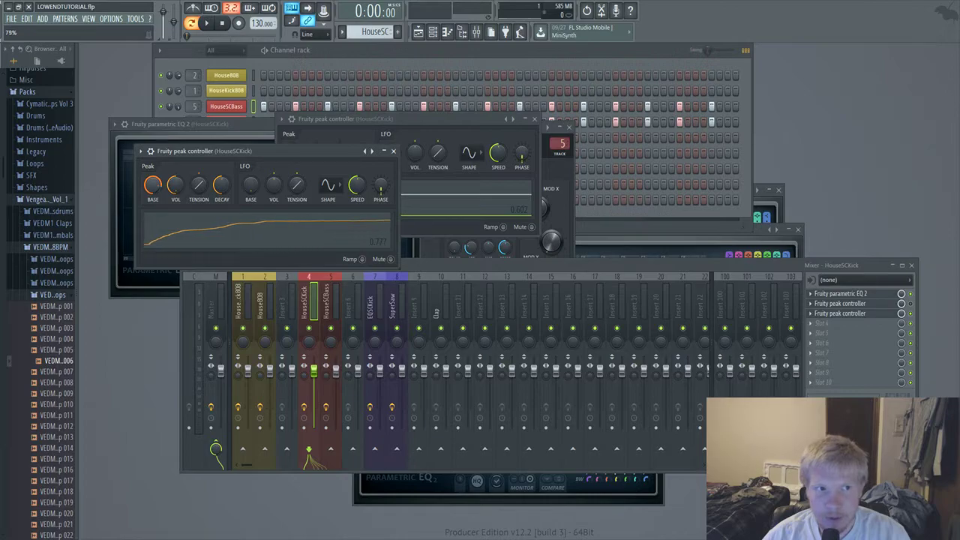
left_click_drag(153, 186, 153, 180)
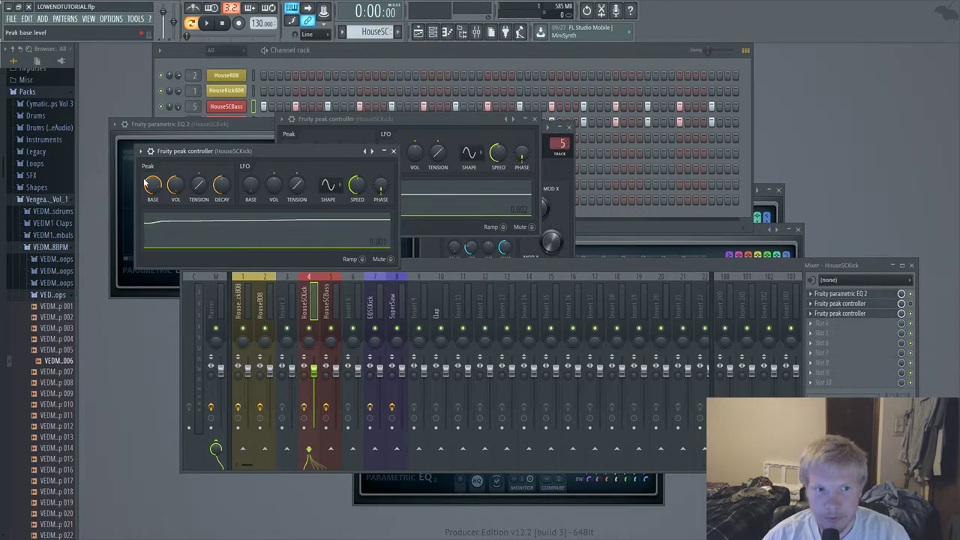
left_click(207, 24)
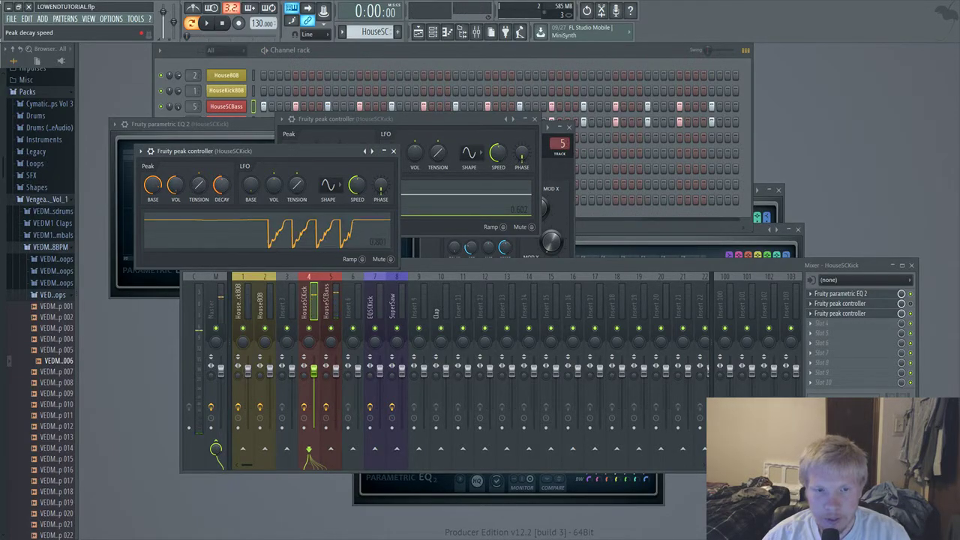
left_click(207, 24)
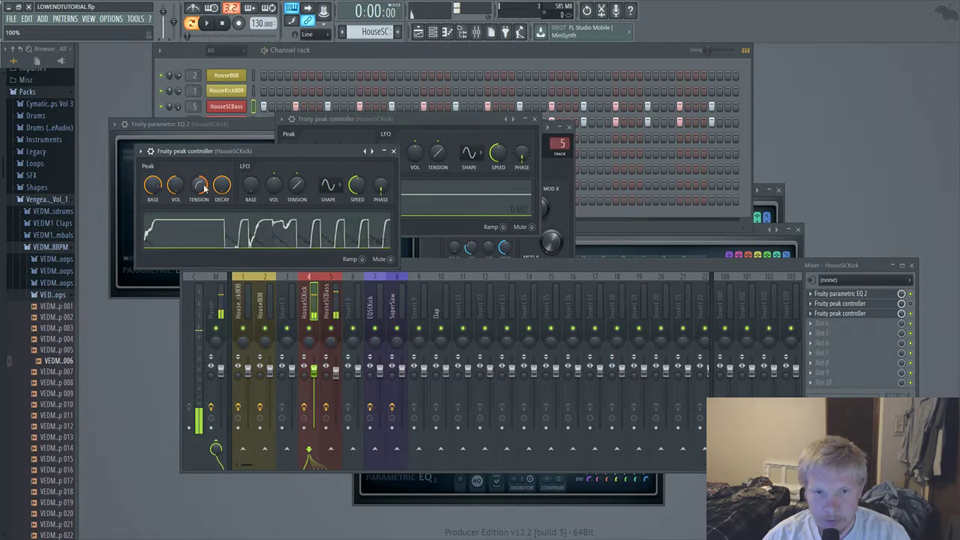
left_click_drag(220, 186, 221, 177)
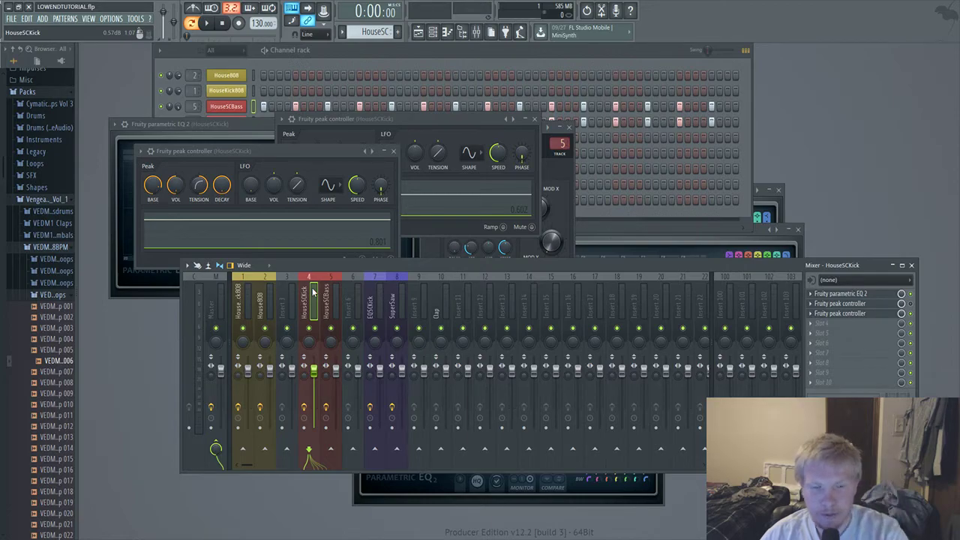
- Close the kick peak controller and review the HouseSCBass and master track inserts
left_click(393, 150)
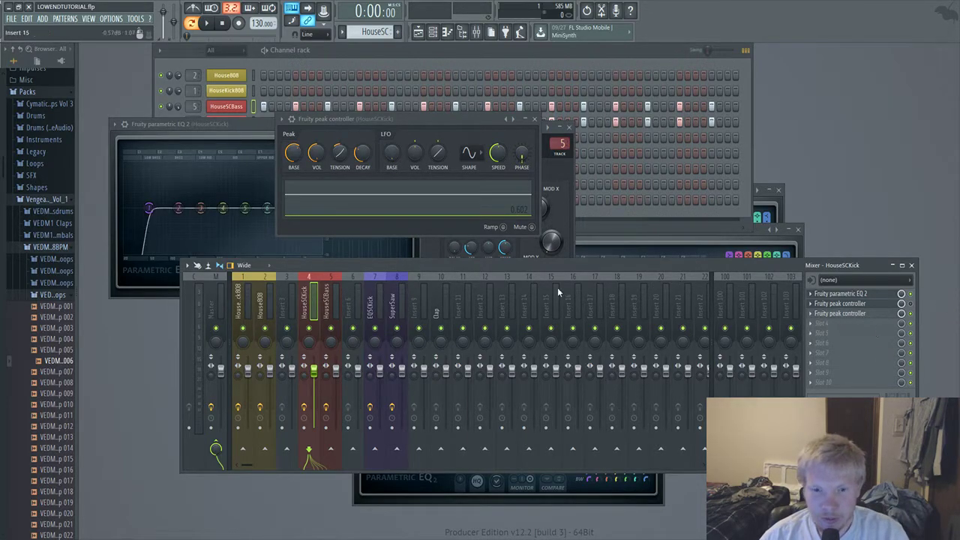
left_click(316, 300)
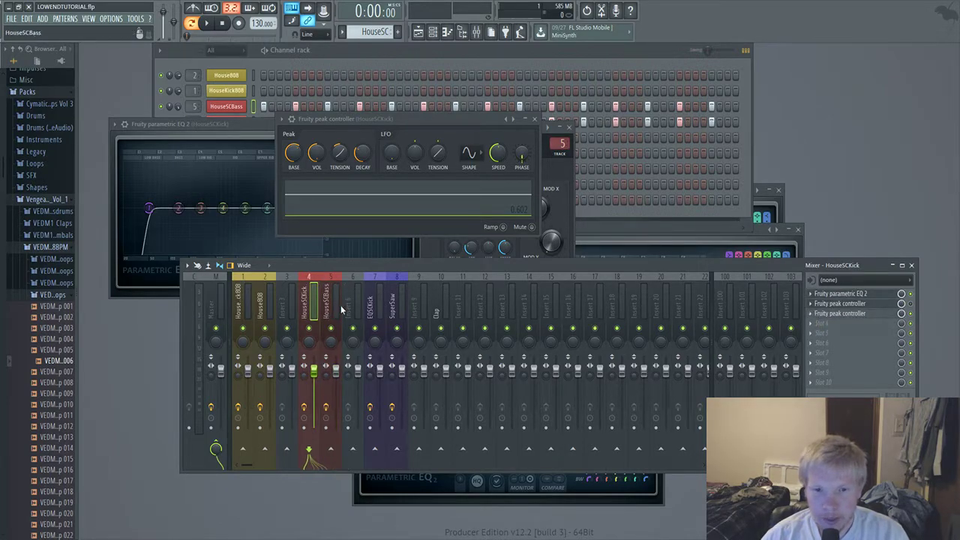
left_click(216, 300)
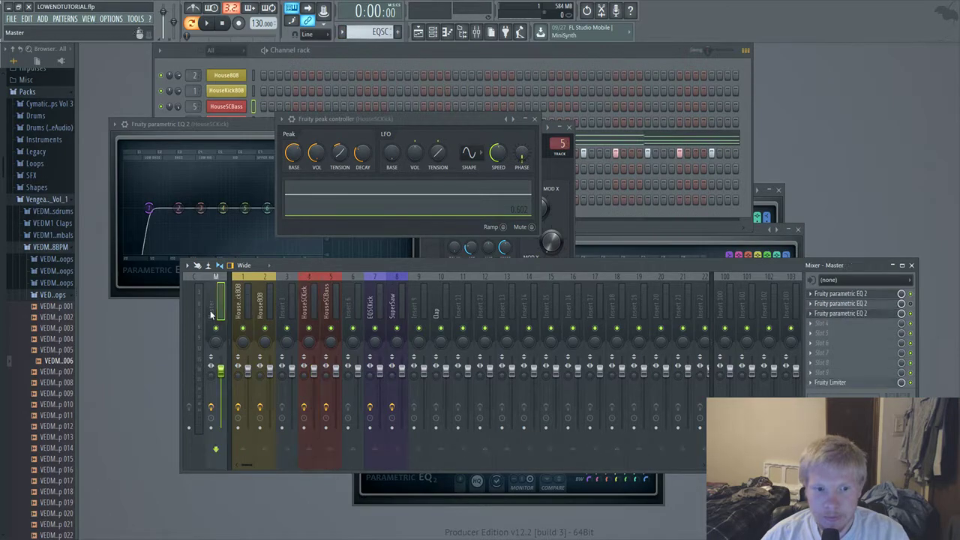
- Bring up the Channel Rack and show the EQSCKick channel's sampler settings
left_click(207, 24)
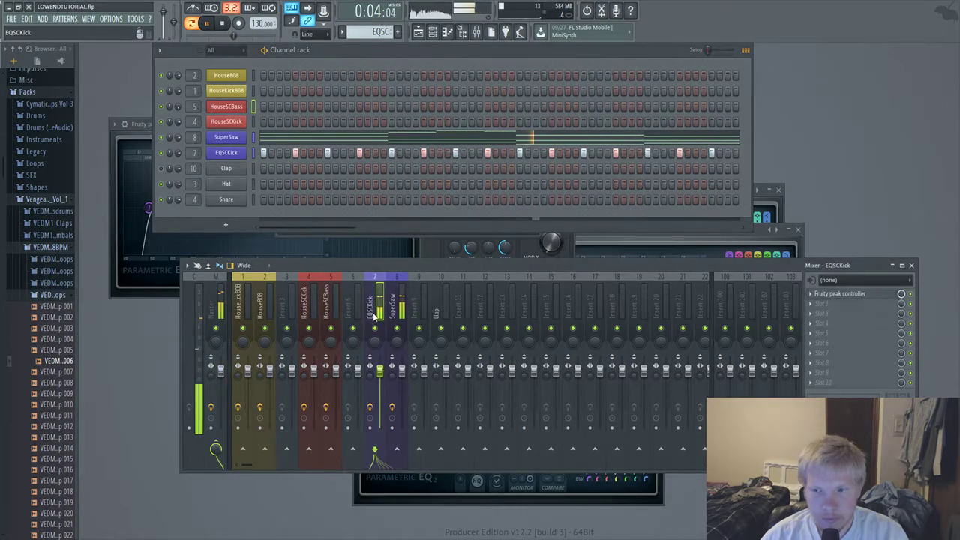
left_click(225, 153)
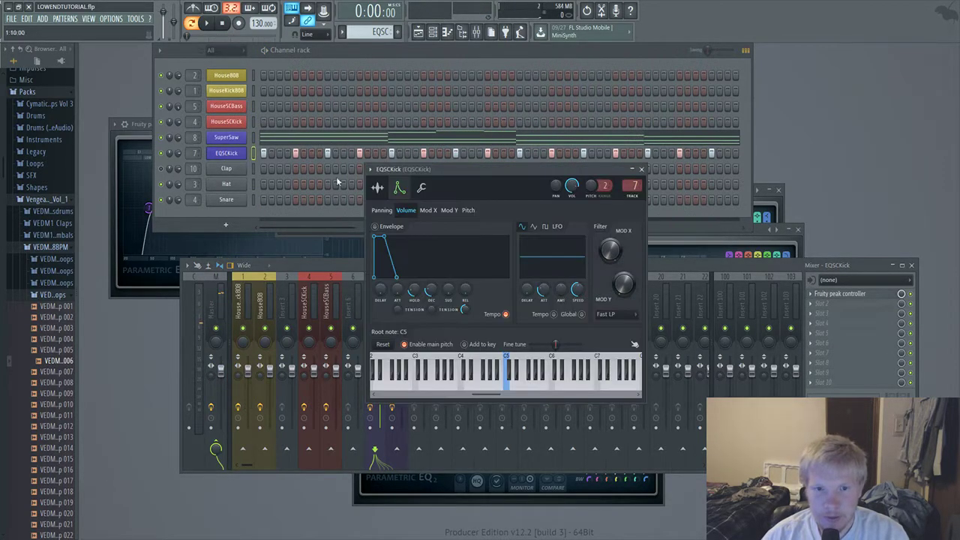
left_click(227, 138)
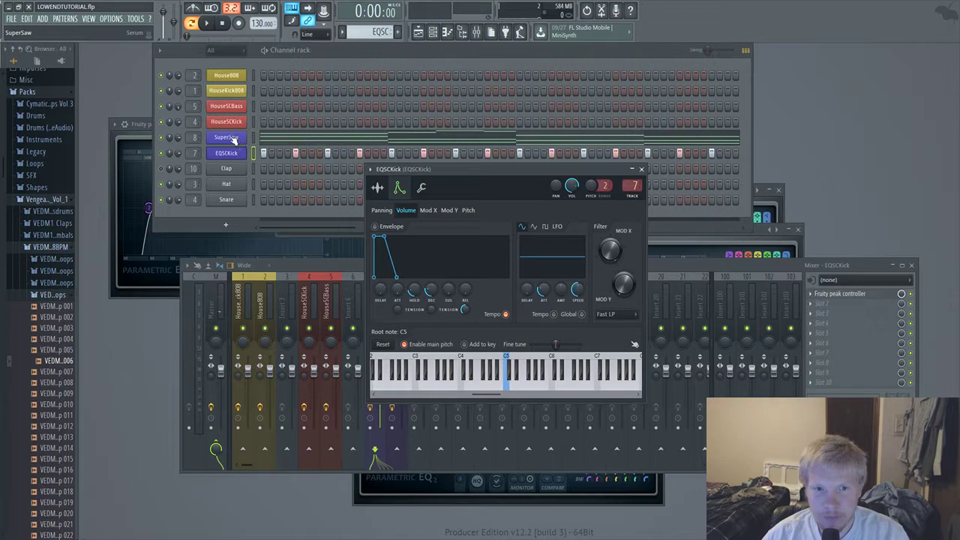
- Inspect SuperSaw's Serum patch and the master Parametric EQ 2, then close both windows
left_click(225, 136)
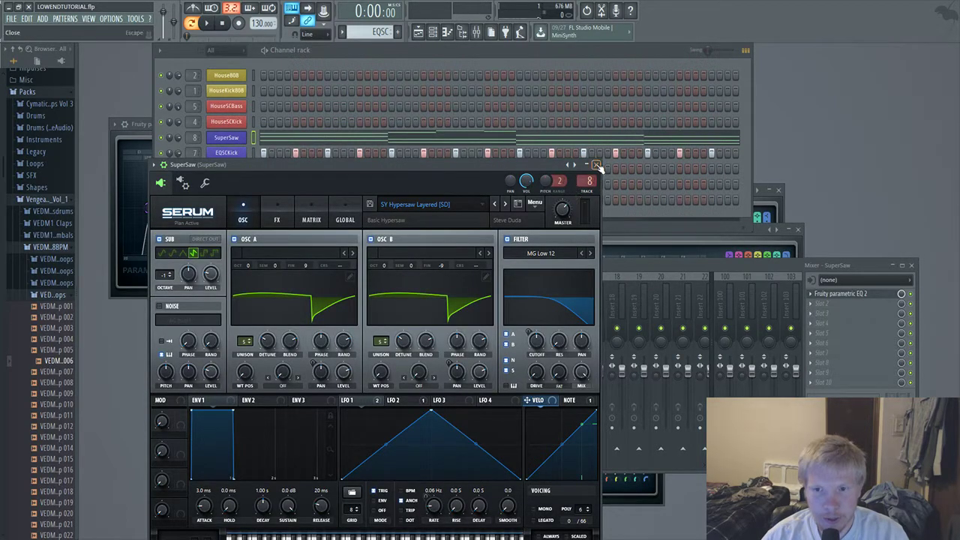
left_click(597, 164)
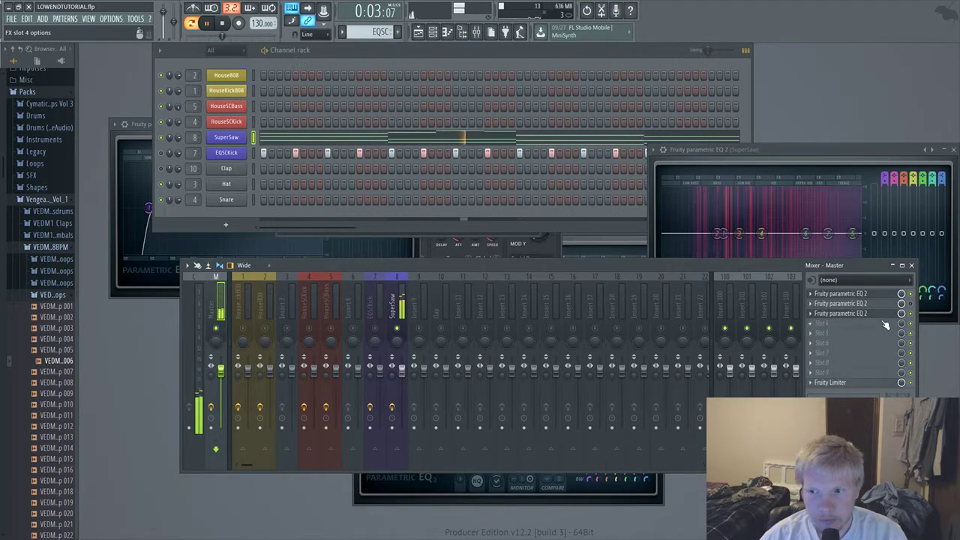
left_click(840, 313)
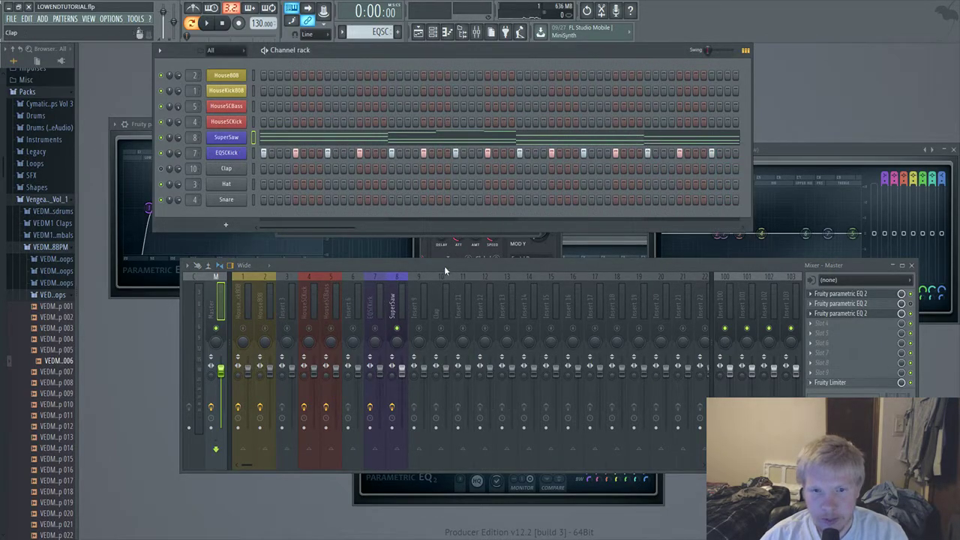
- Show EQSCKick's Fruity Peak Controller alongside the SuperSaw insert's Parametric EQ 2
left_click(375, 300)
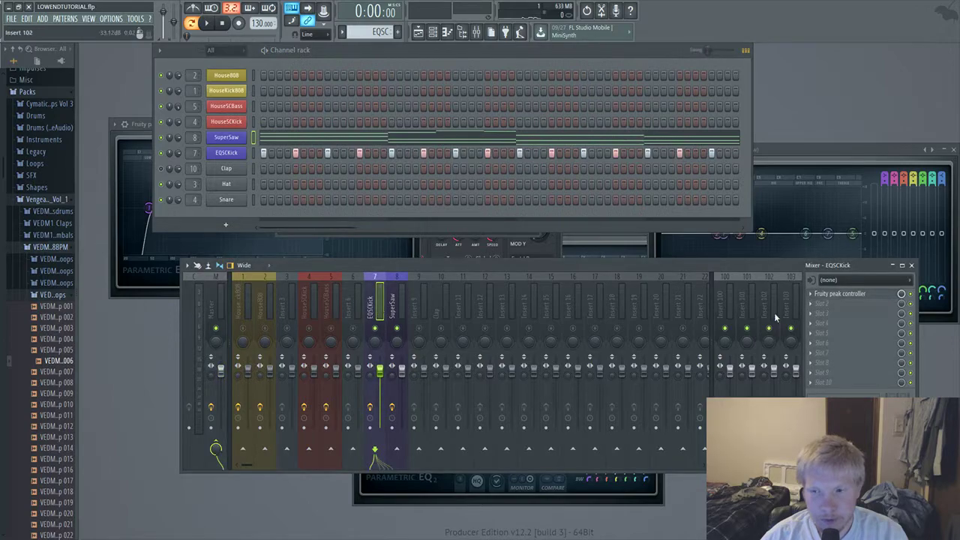
left_click(840, 292)
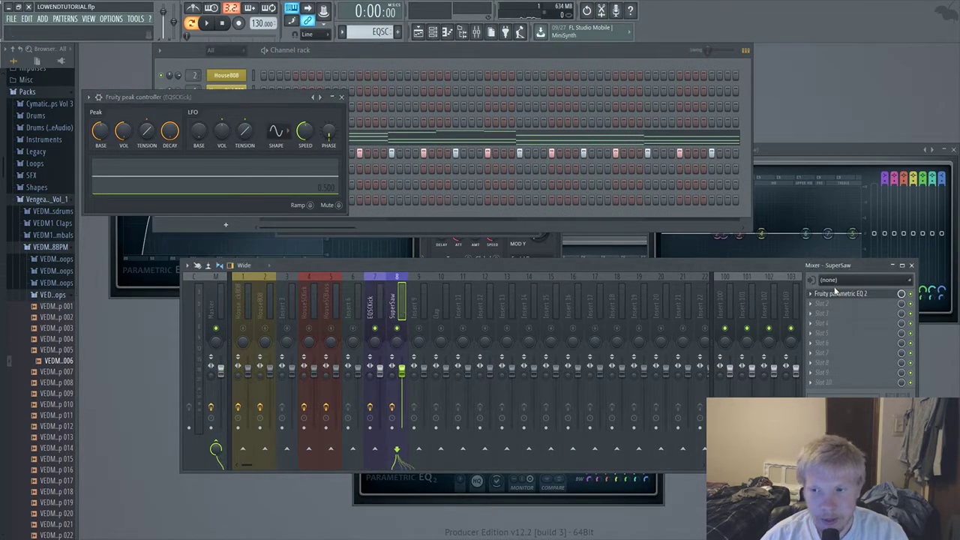
left_click(840, 293)
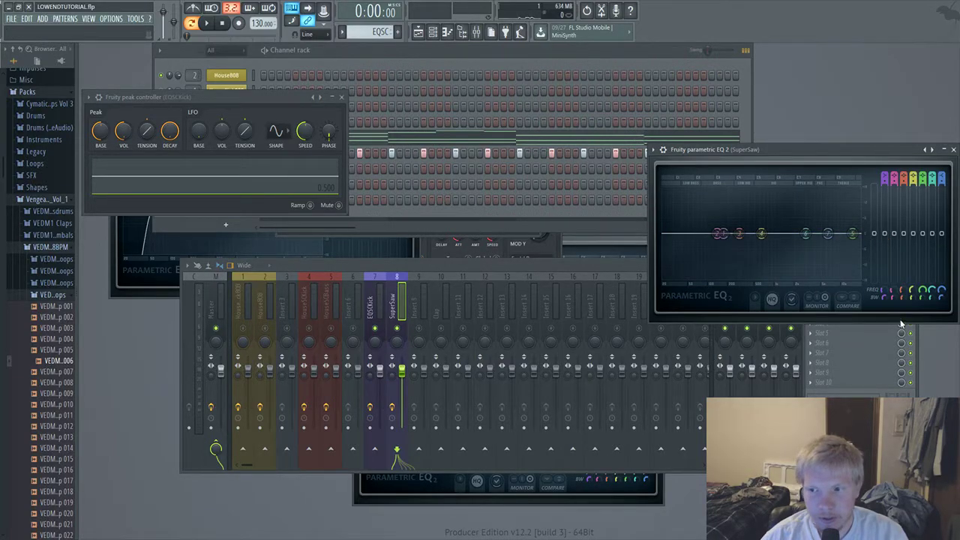
mouse_move(472, 357)
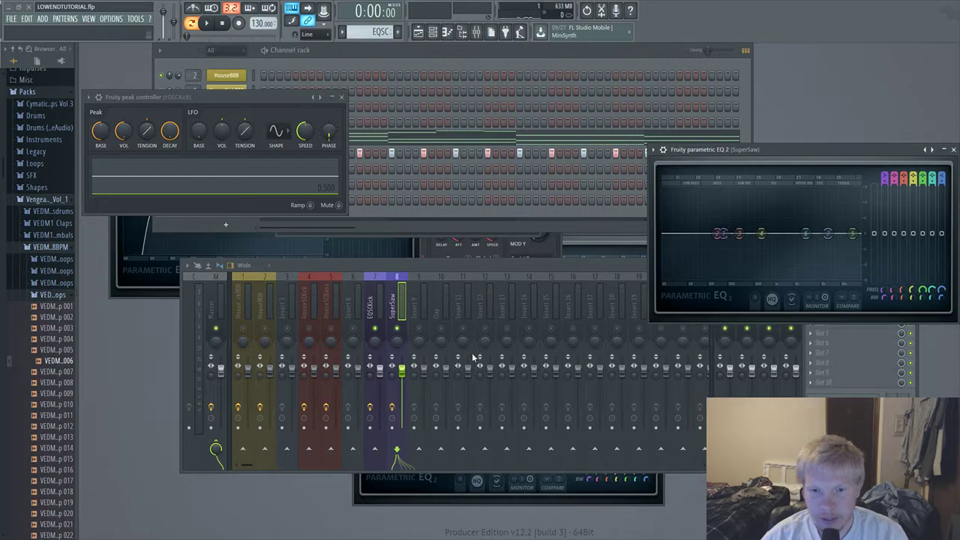
mouse_move(528, 354)
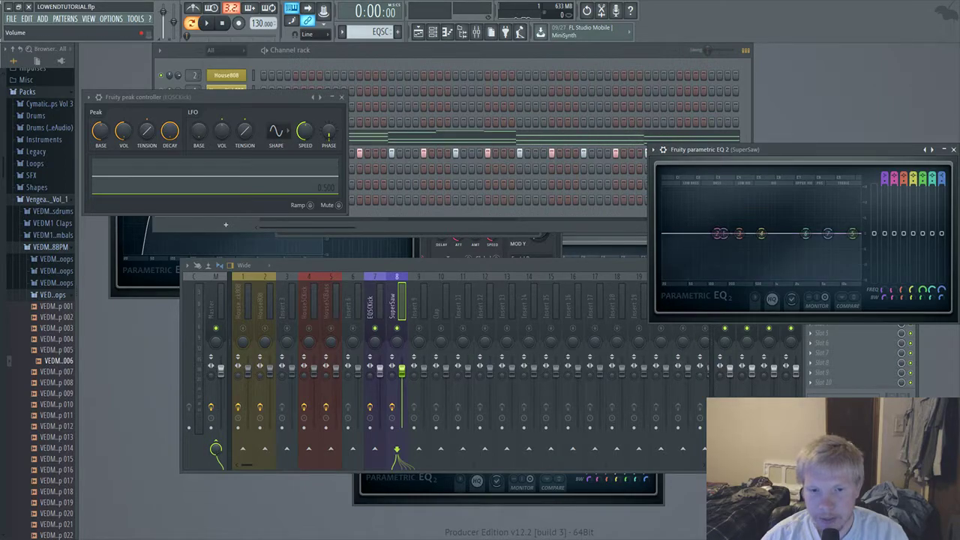
mouse_move(342, 367)
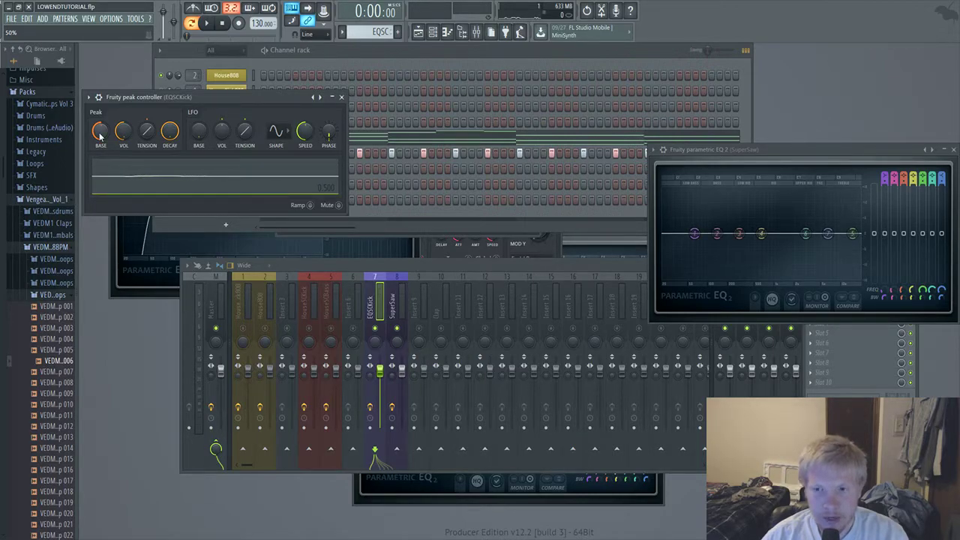
- Play the project to hear SuperSaw's Band 1 low cut following the kick's peak controller
left_click(207, 22)
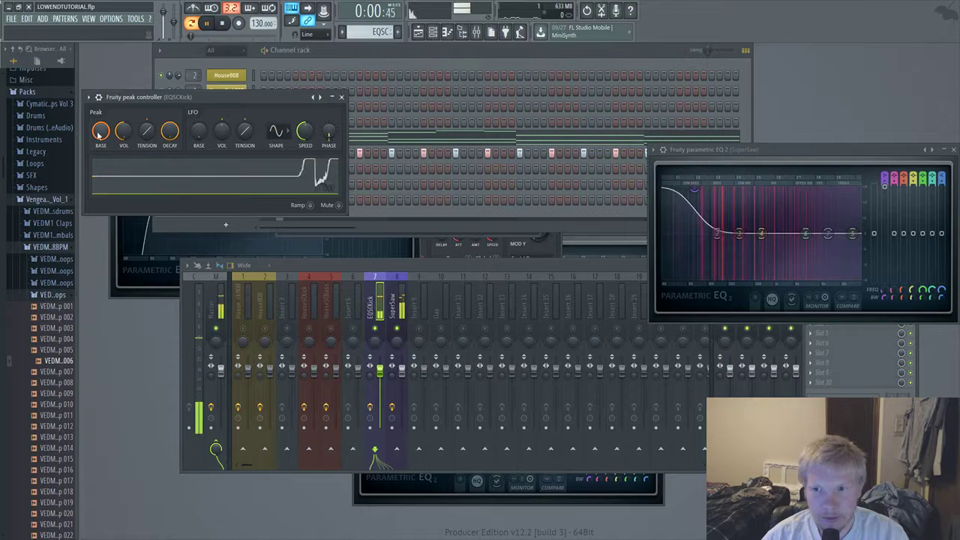
left_click(207, 24)
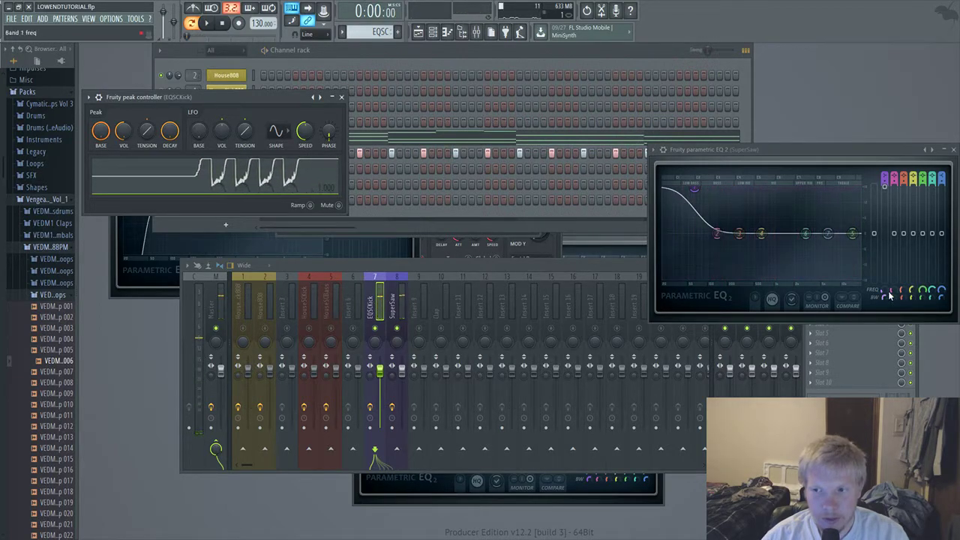
left_click(207, 24)
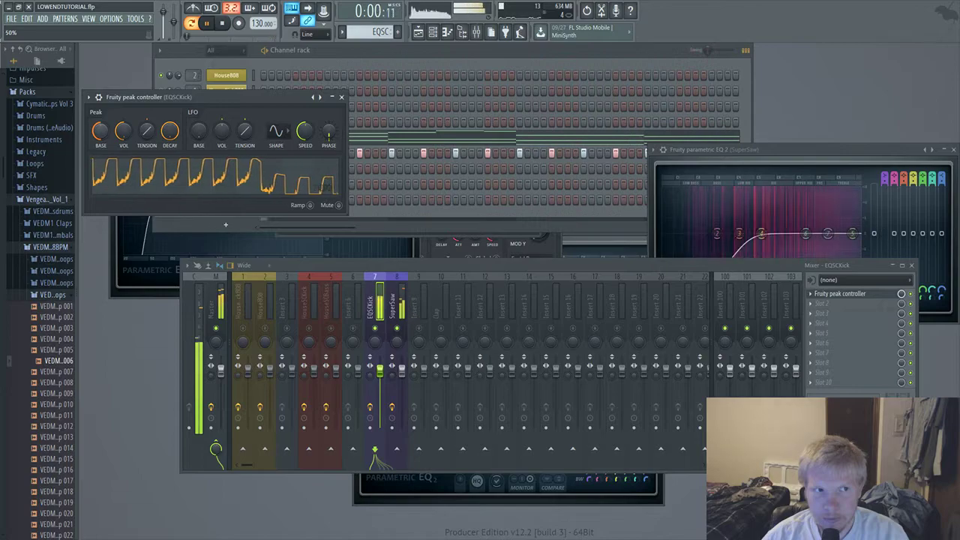
left_click(222, 23)
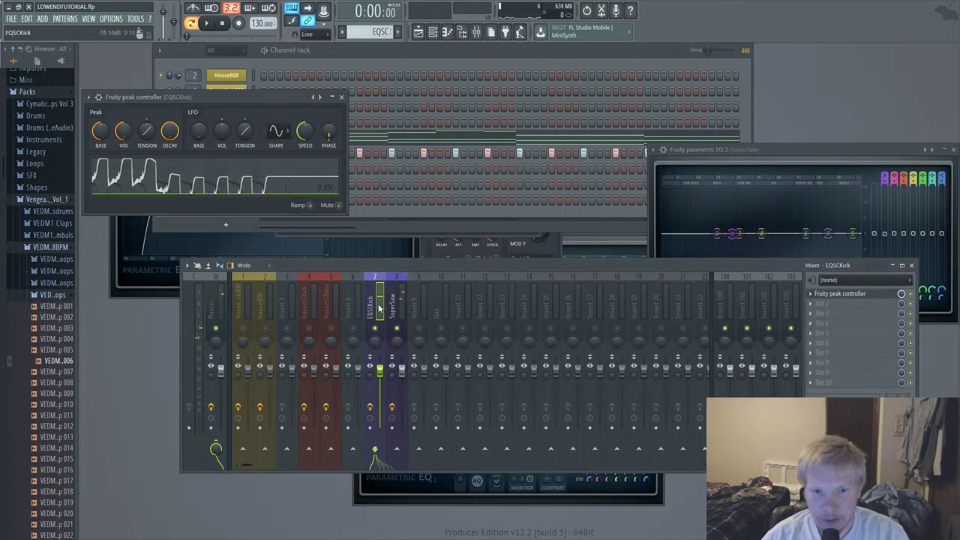
- Close the SuperSaw EQ and play the project once more before stopping
left_click(207, 24)
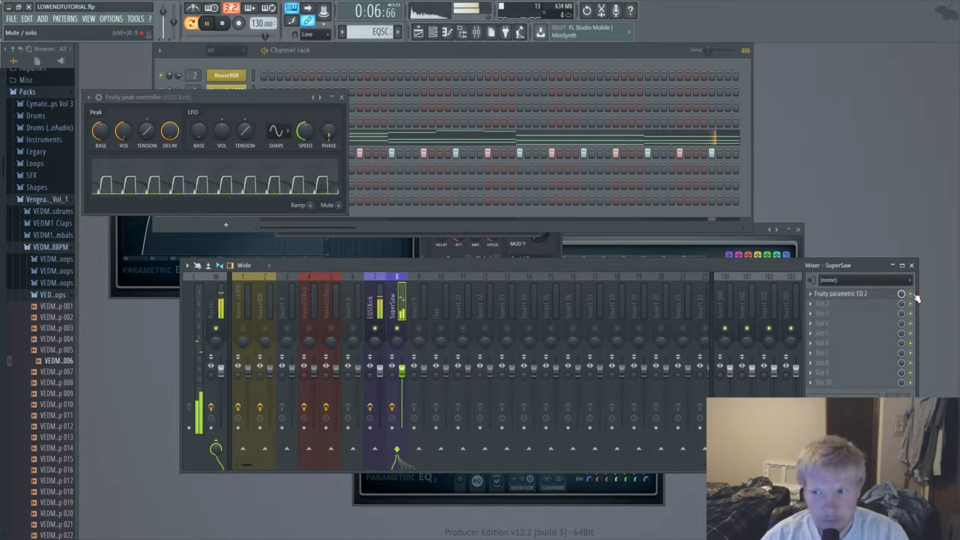
left_click(204, 23)
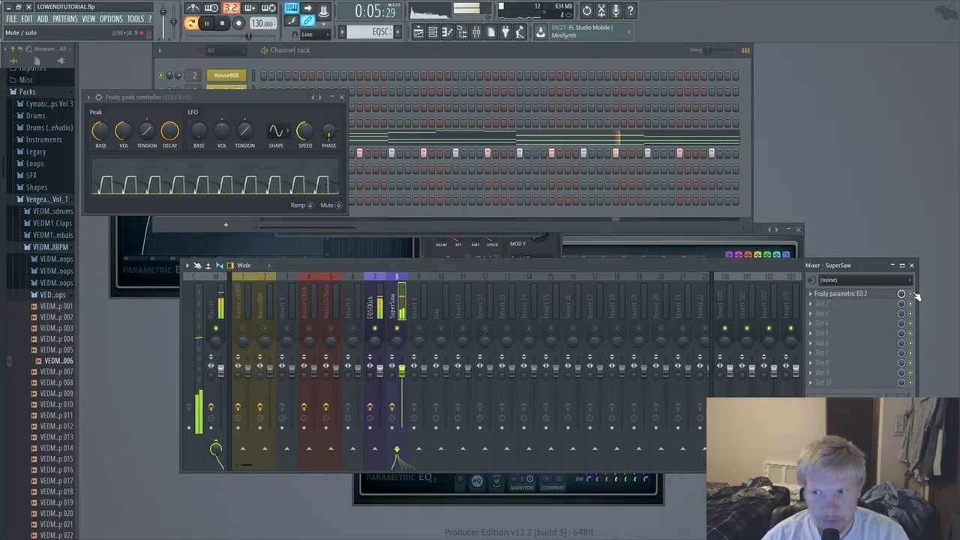
left_click(222, 23)
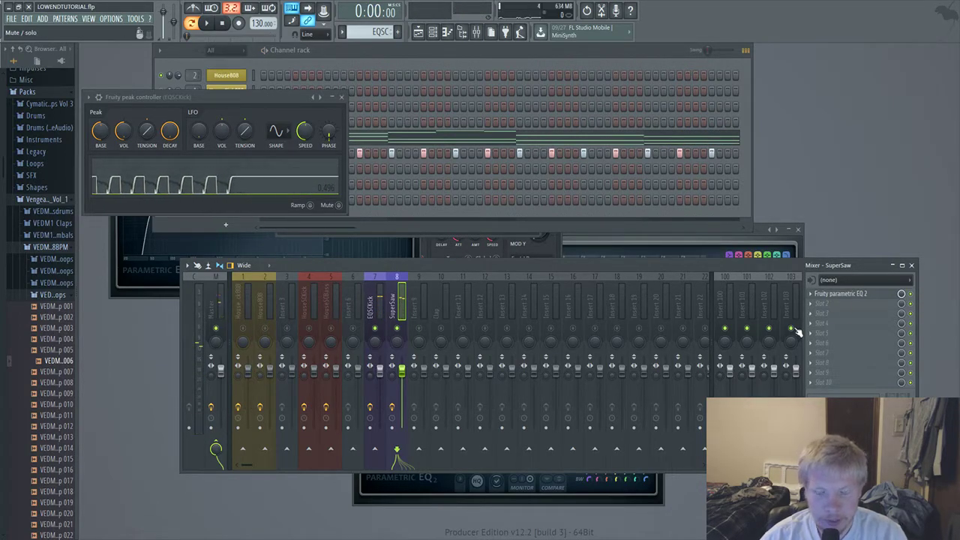
- Bring the Channel Rack to front and show the HouseKick808 insert's effects
left_click(197, 337)
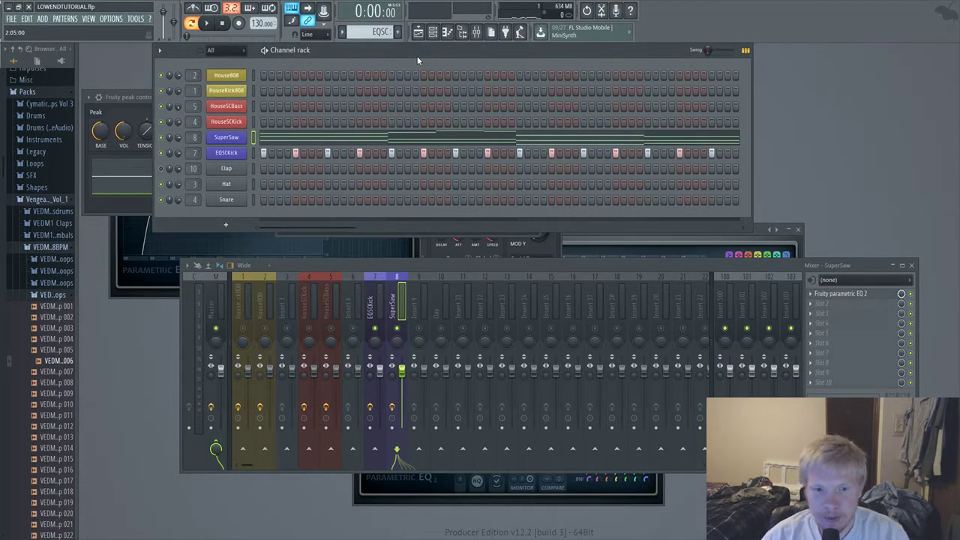
left_click(264, 300)
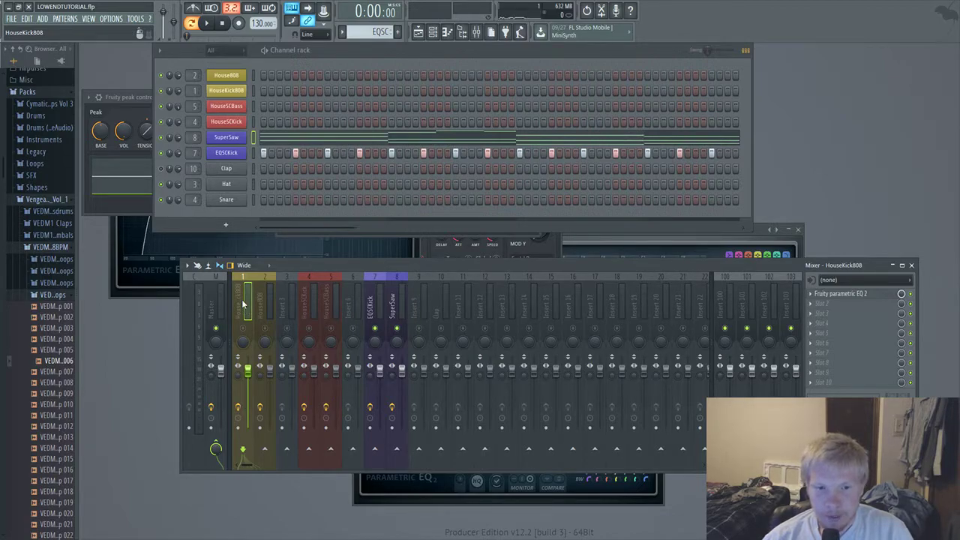
left_click(375, 300)
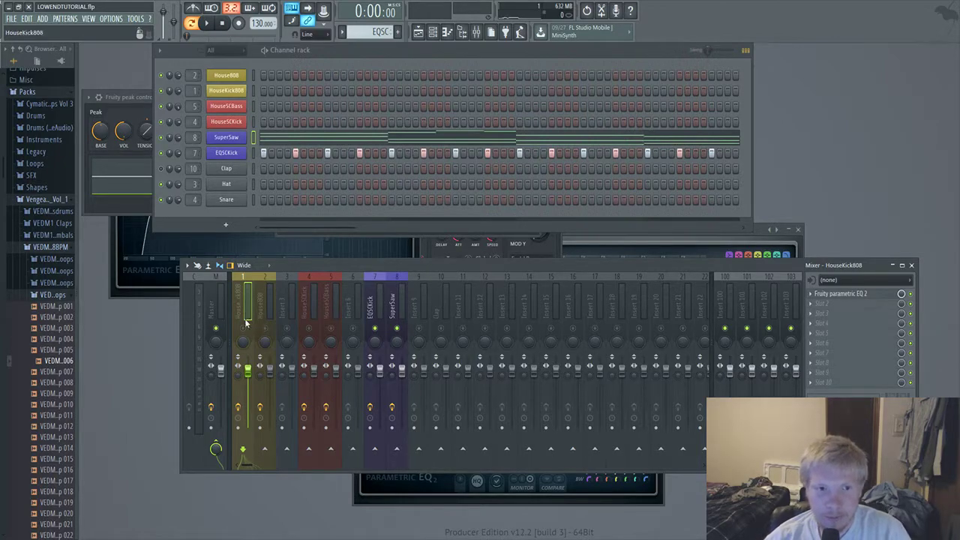
mouse_move(228, 300)
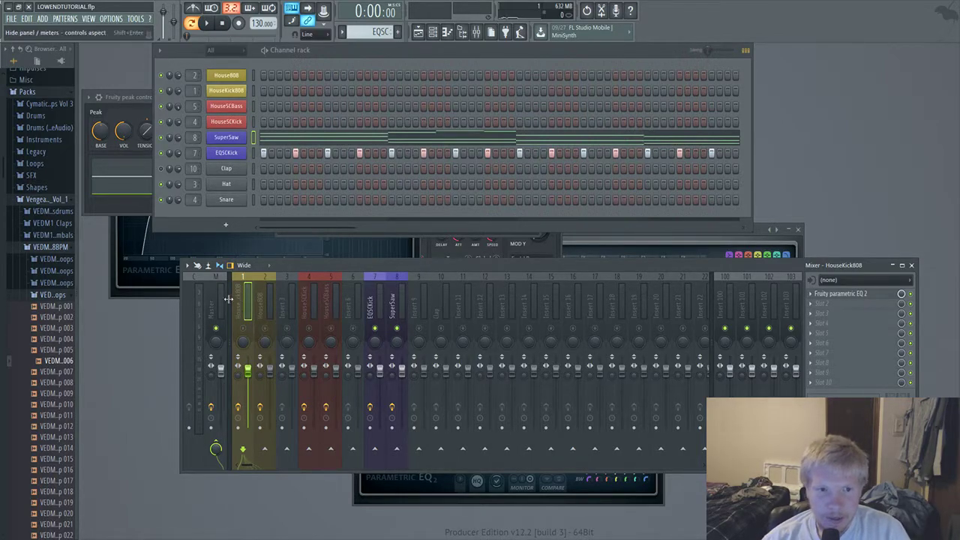